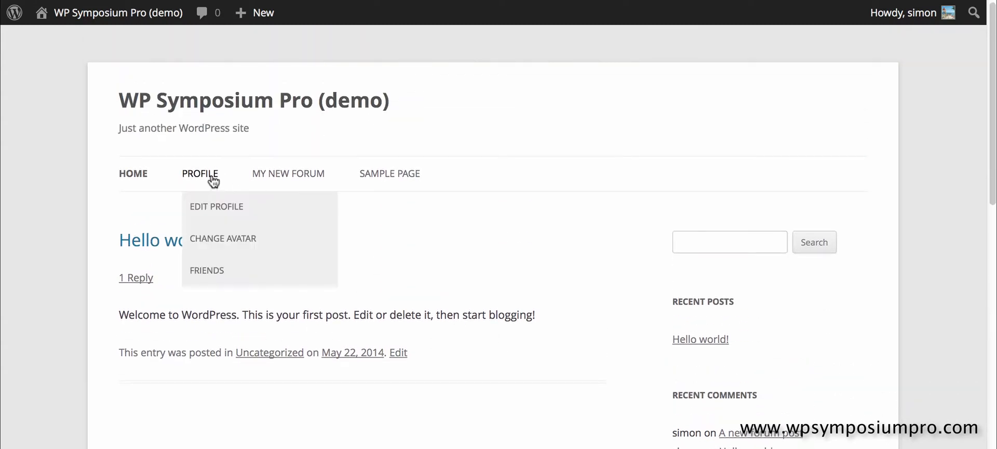
Step: Open simon's own profile page from the site menu
{"action": "left_click", "coordinate": [200, 173]}
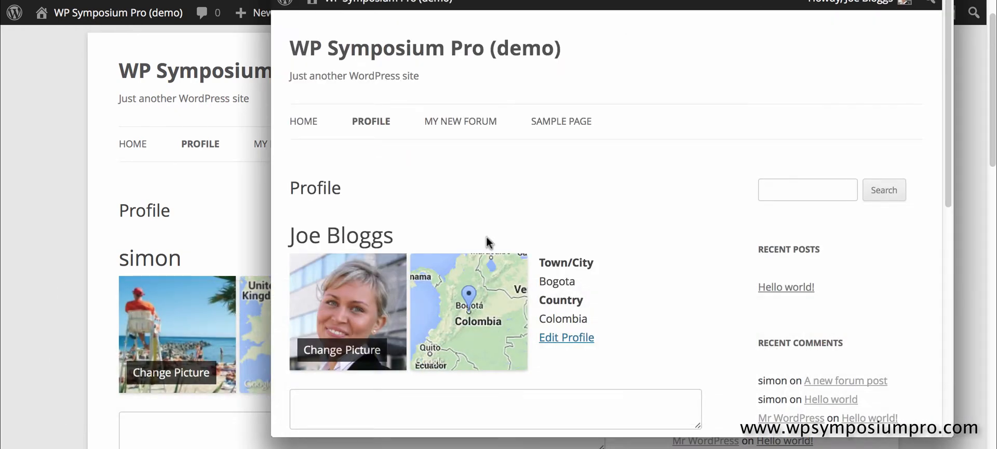
{"action": "mouse_move", "coordinate": [591, 145]}
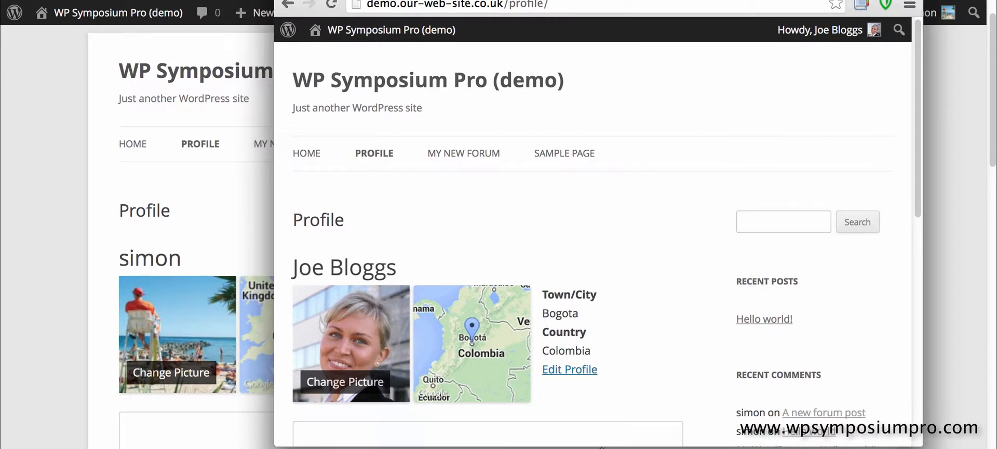
Step: As Joe Bloggs, view the Friends list and go to My New Forum
{"action": "scroll", "scroll_direction": "down", "scroll_amount": 3}
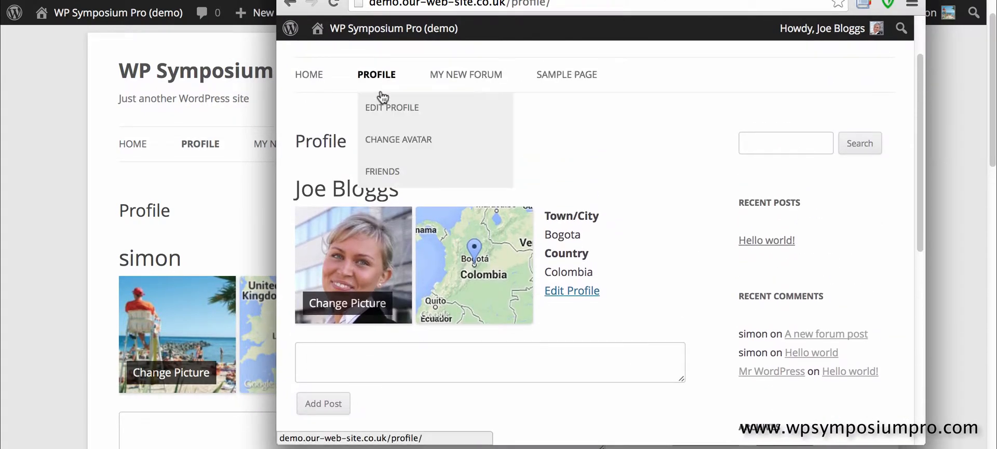
{"action": "left_click", "coordinate": [383, 171]}
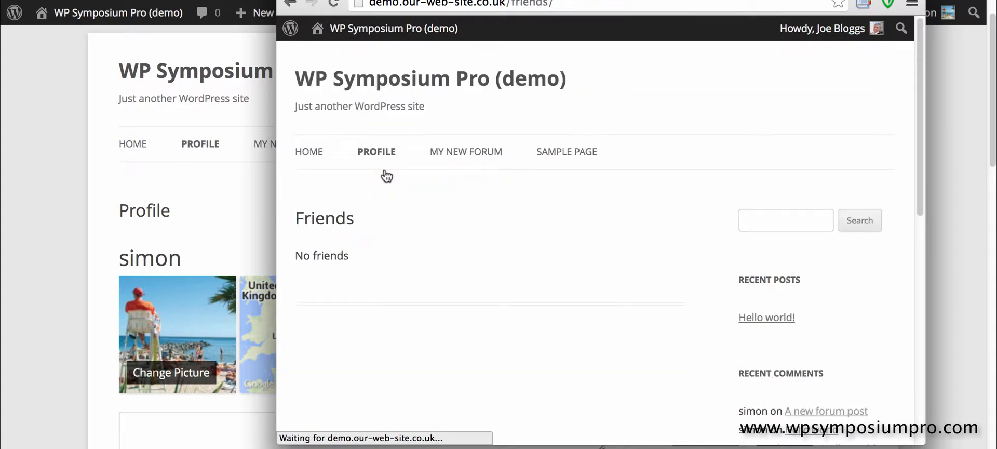
{"action": "mouse_move", "coordinate": [387, 189]}
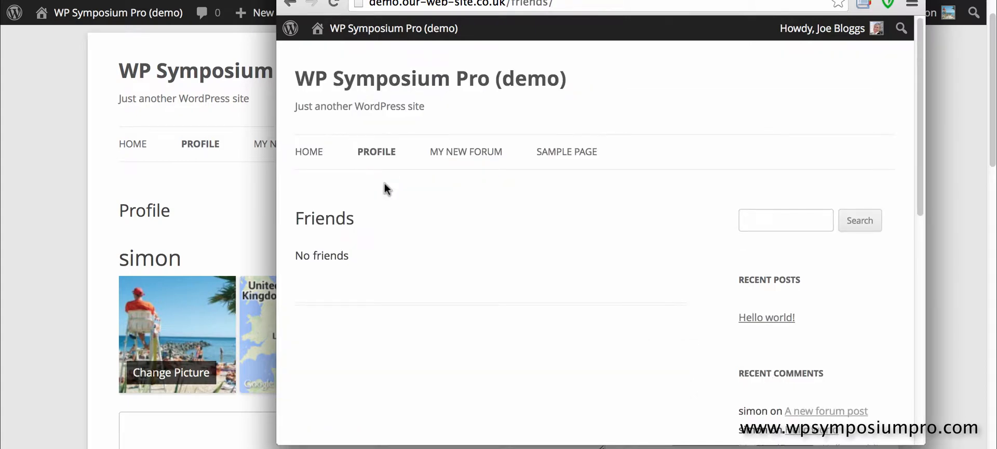
{"action": "left_click", "coordinate": [465, 152]}
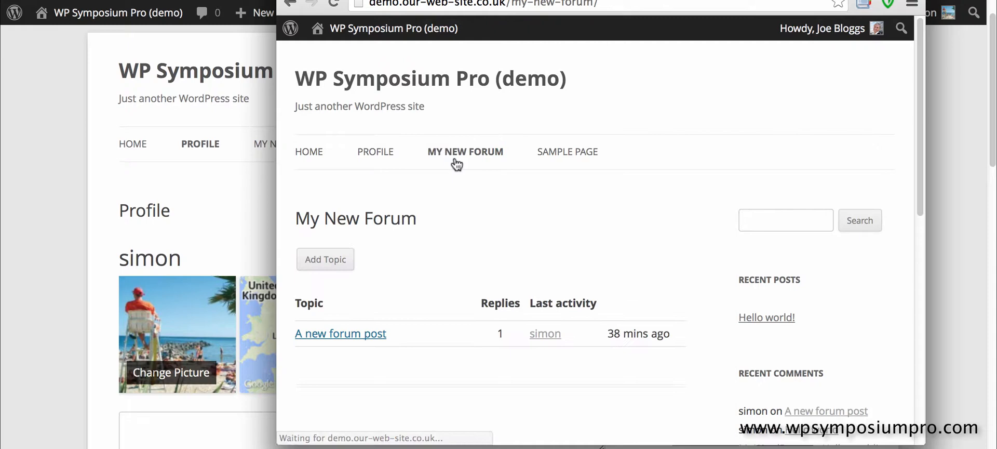
{"action": "mouse_move", "coordinate": [405, 345]}
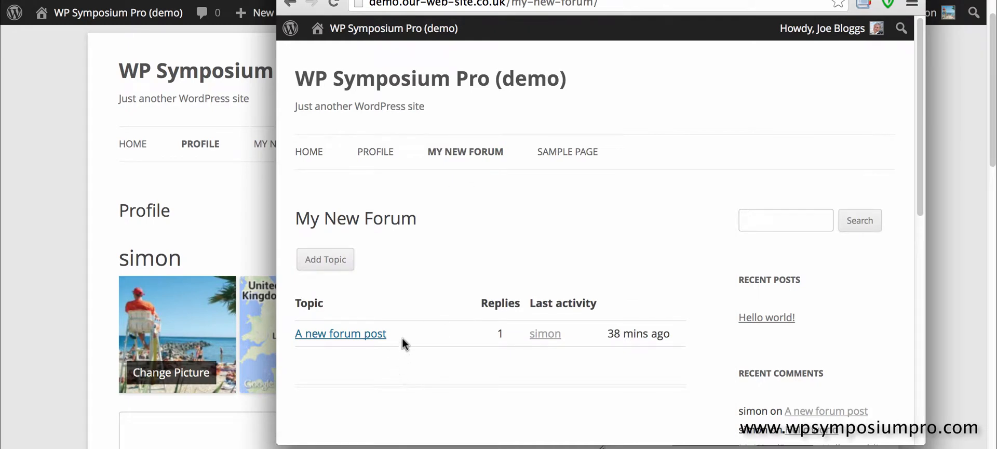
Step: Open simon's profile from the forum topic list and send him a friendship request
{"action": "left_click", "coordinate": [546, 334]}
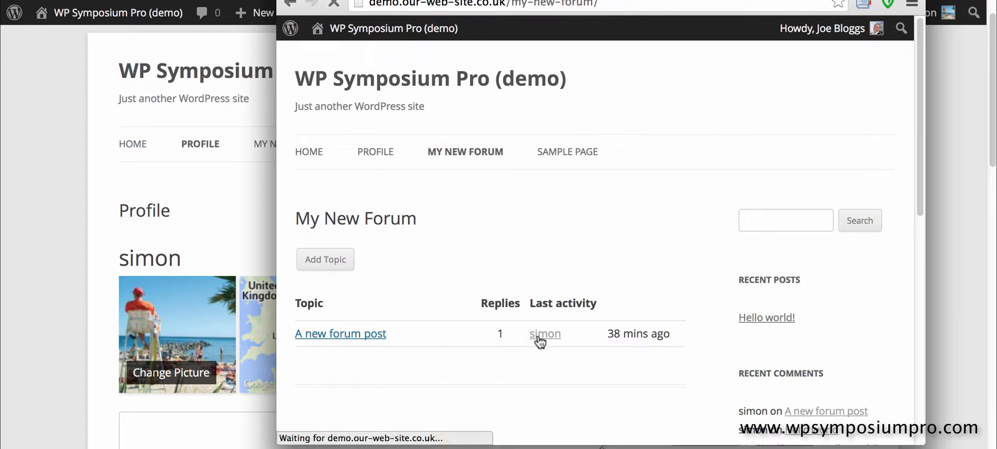
{"action": "left_click", "coordinate": [545, 334]}
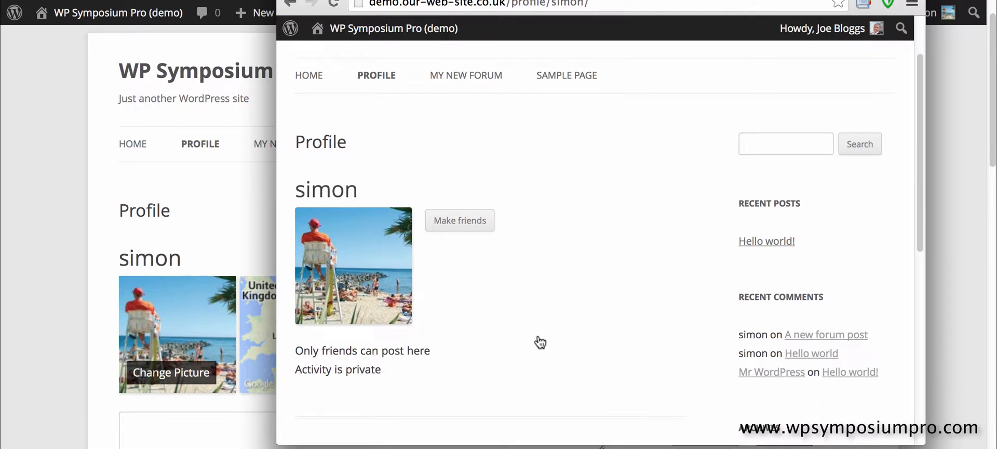
{"action": "mouse_move", "coordinate": [432, 300]}
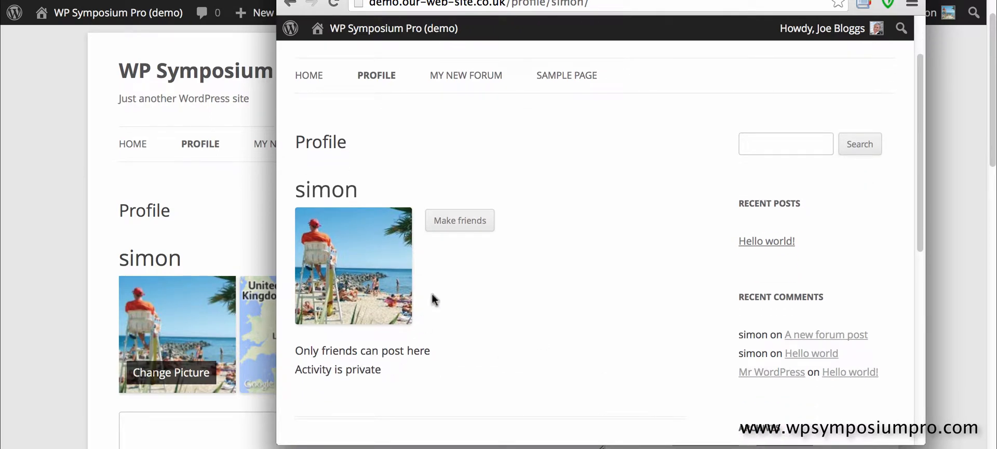
{"action": "mouse_move", "coordinate": [459, 220]}
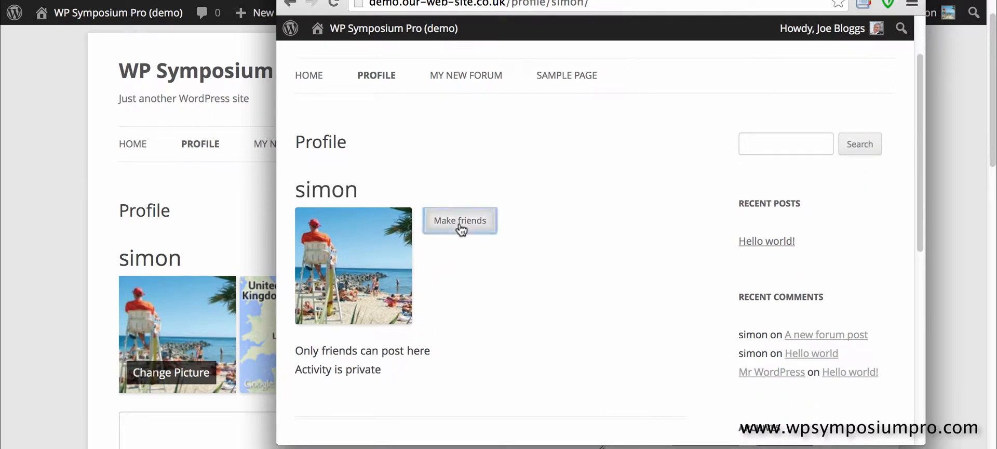
{"action": "left_click", "coordinate": [460, 220]}
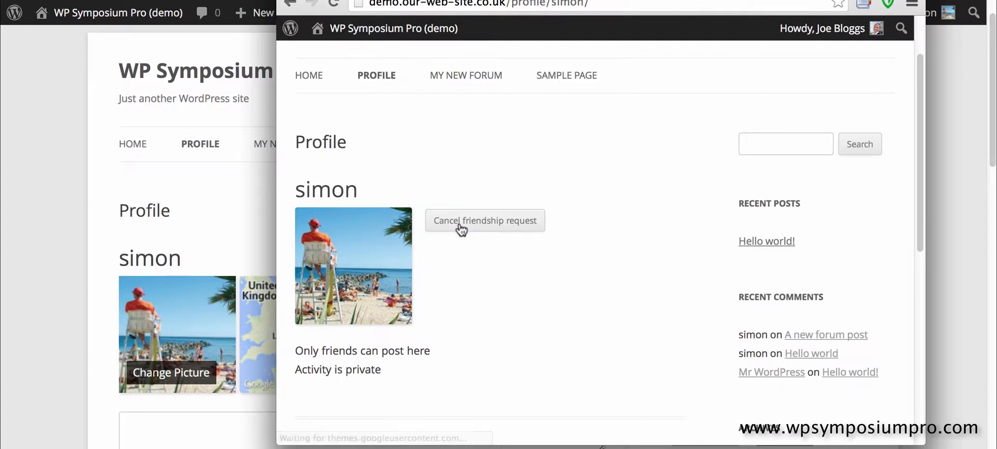
{"action": "mouse_move", "coordinate": [479, 291]}
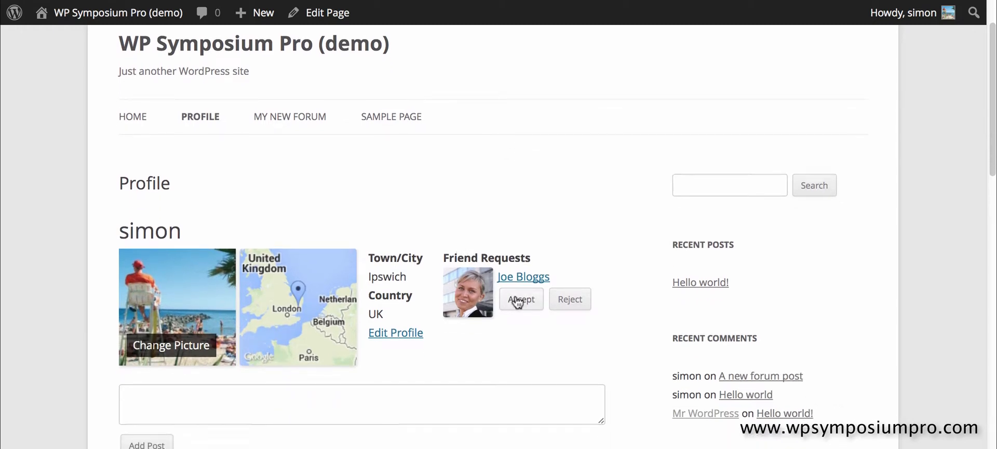
{"action": "mouse_move", "coordinate": [520, 303]}
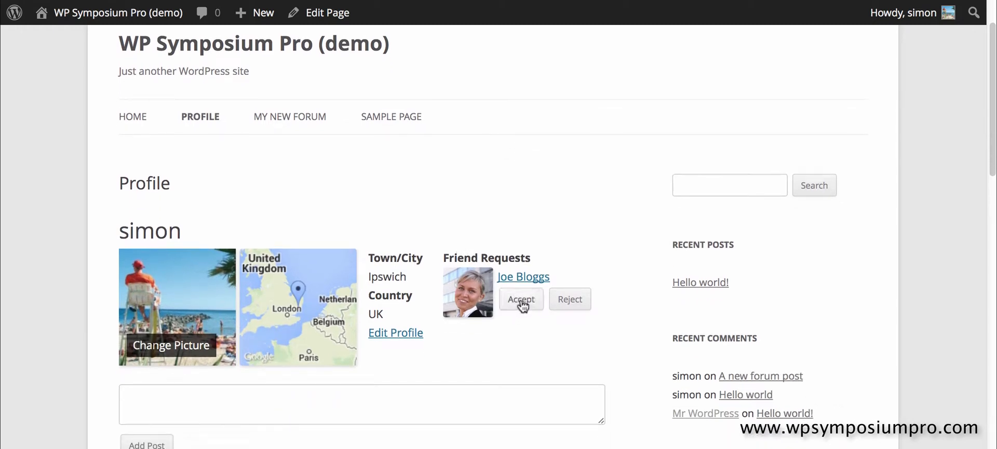
Step: Accept Joe Bloggs' friend request as simon and confirm simon appears in Joe's Friends list
{"action": "left_click", "coordinate": [521, 299]}
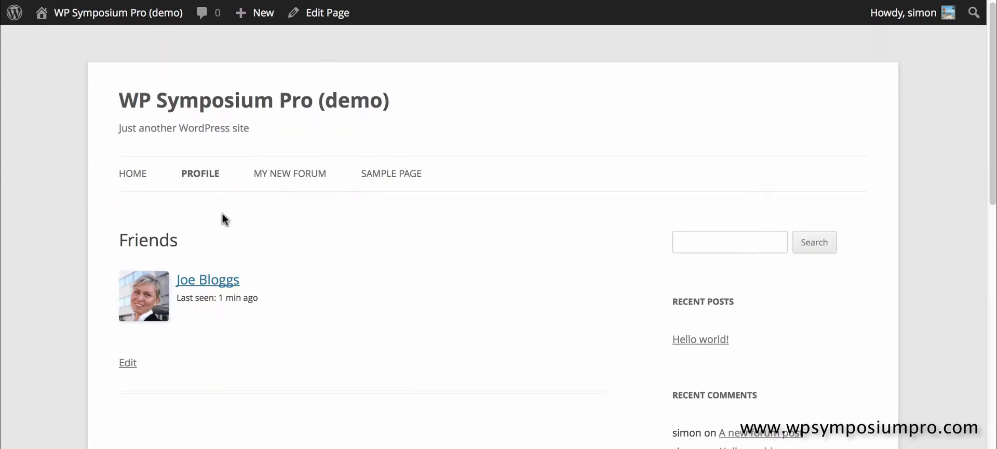
{"action": "mouse_move", "coordinate": [336, 258]}
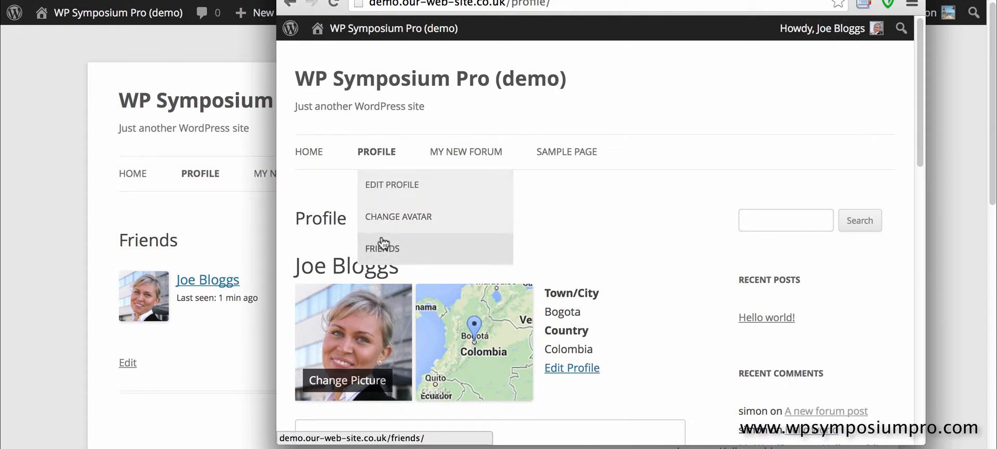
{"action": "left_click", "coordinate": [383, 248]}
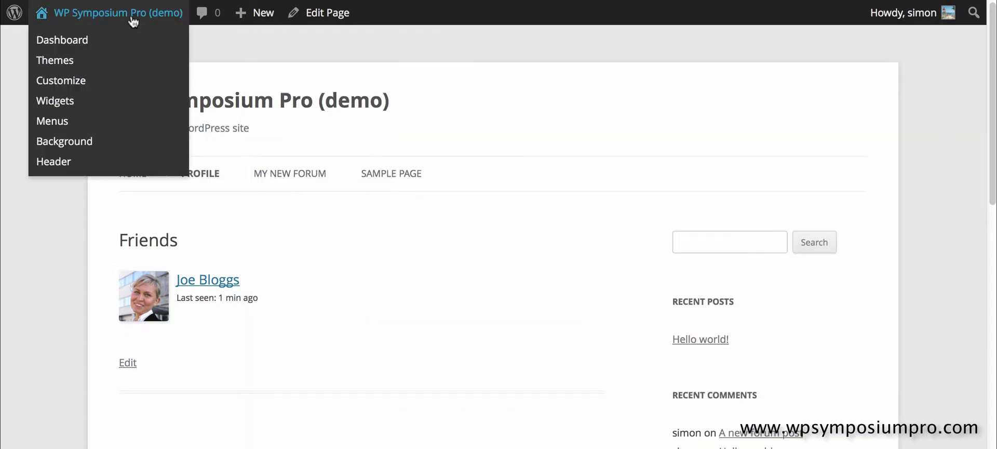
Step: Go to the admin Dashboard and show the WPS Pro Friendships list with the joe – simon record
{"action": "left_click", "coordinate": [61, 39]}
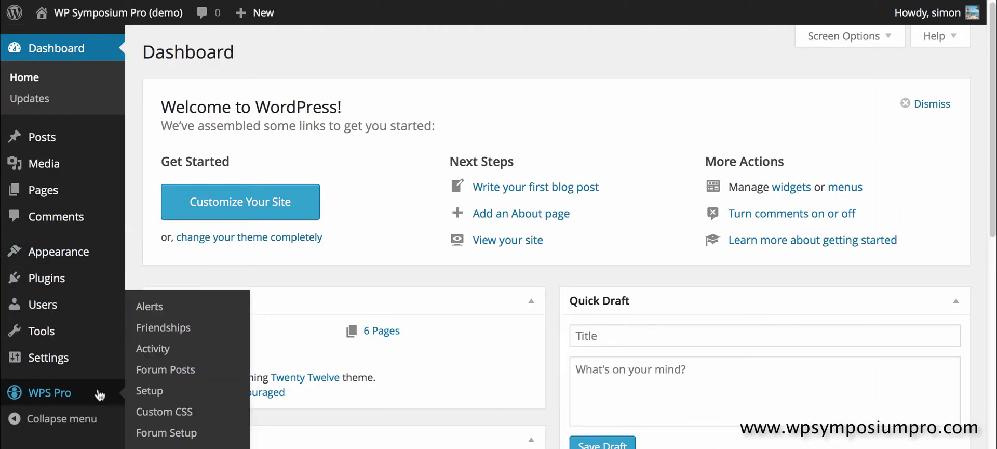
{"action": "mouse_move", "coordinate": [164, 327]}
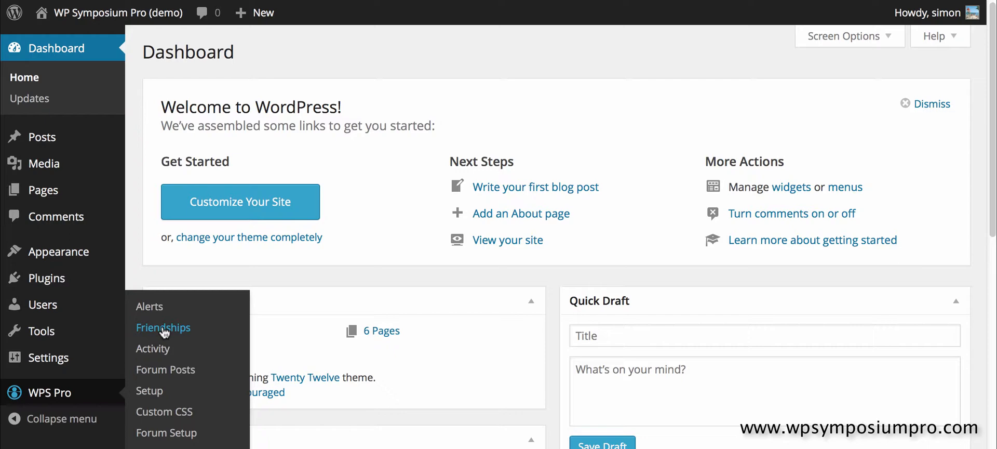
{"action": "left_click", "coordinate": [163, 328]}
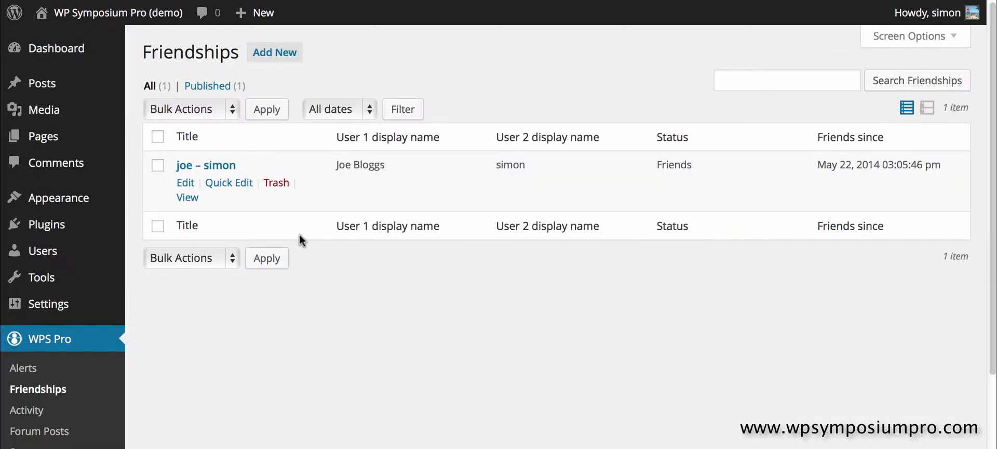
{"action": "mouse_move", "coordinate": [555, 175]}
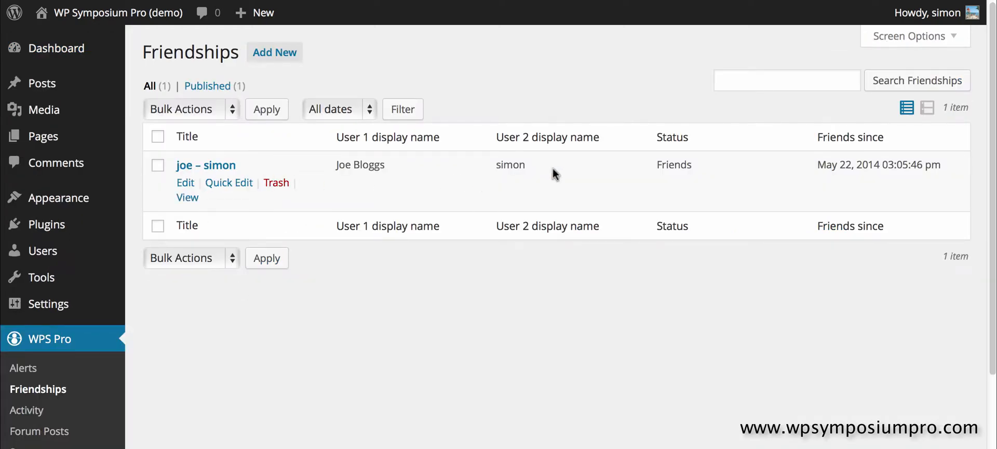
{"action": "mouse_move", "coordinate": [470, 184]}
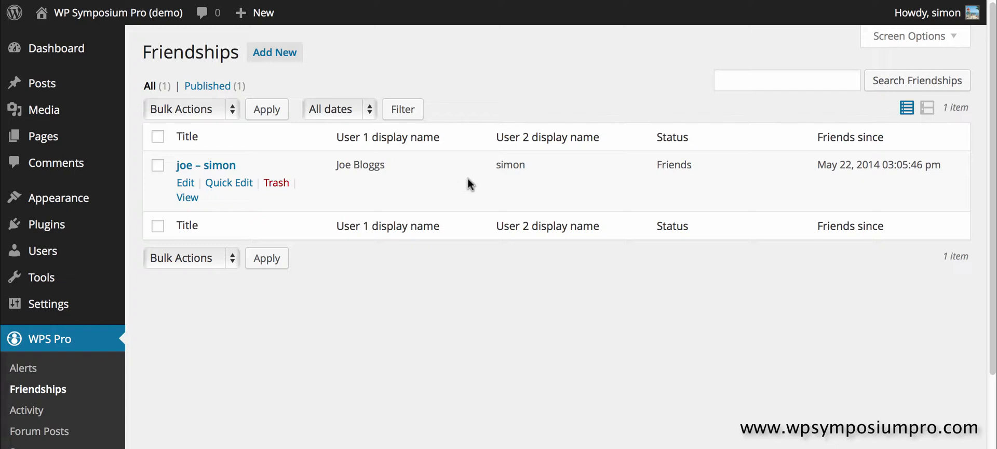
{"action": "mouse_move", "coordinate": [217, 189]}
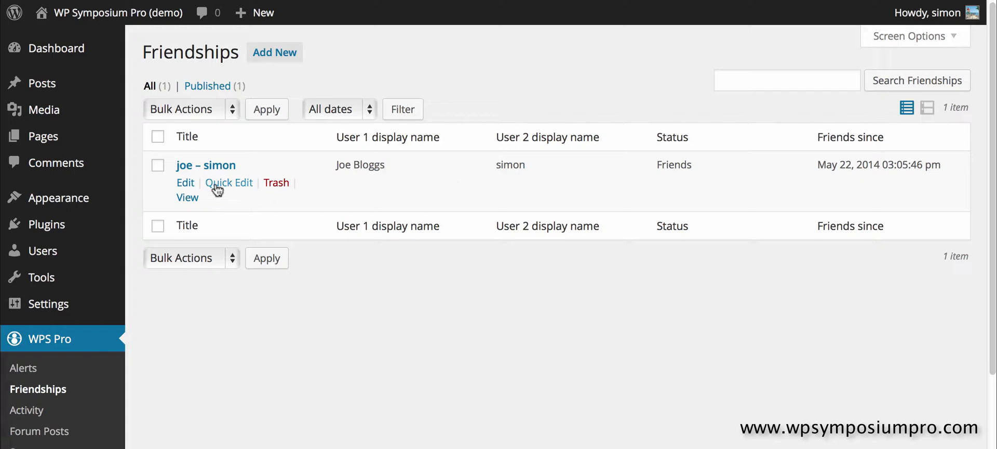
{"action": "left_click", "coordinate": [185, 183]}
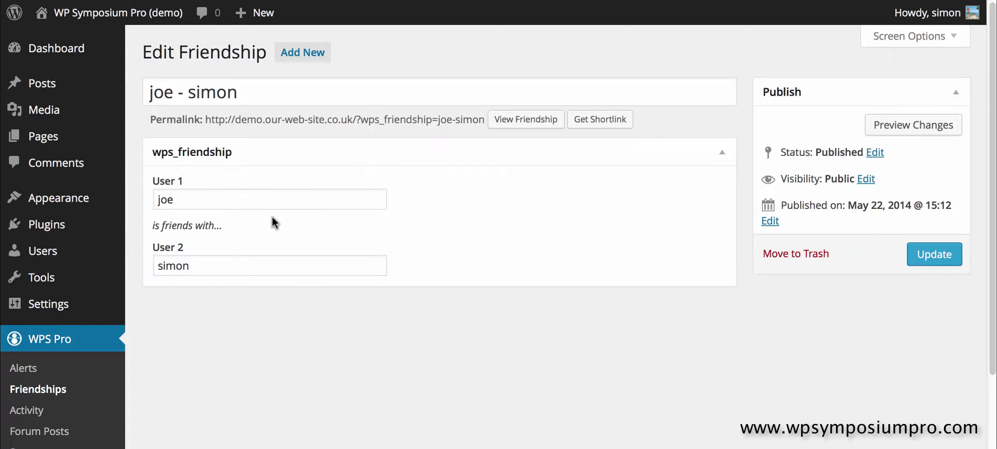
{"action": "mouse_move", "coordinate": [770, 265]}
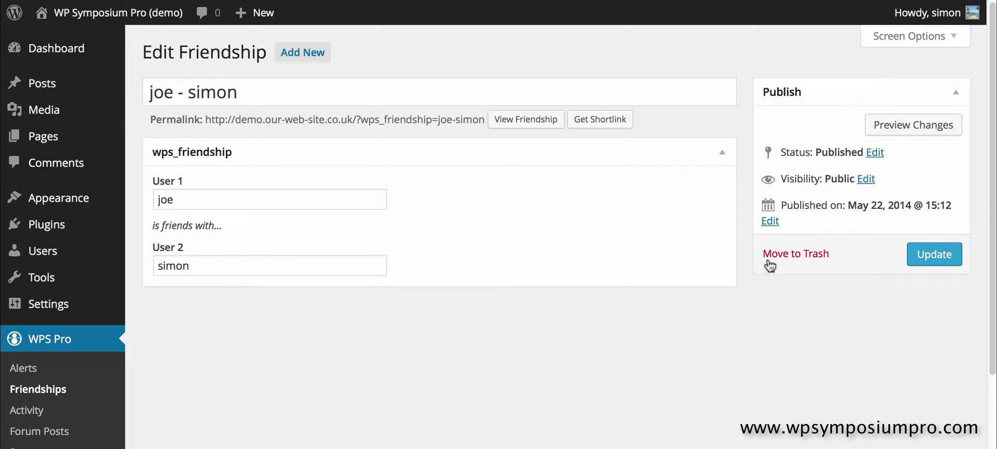
{"action": "mouse_move", "coordinate": [69, 389]}
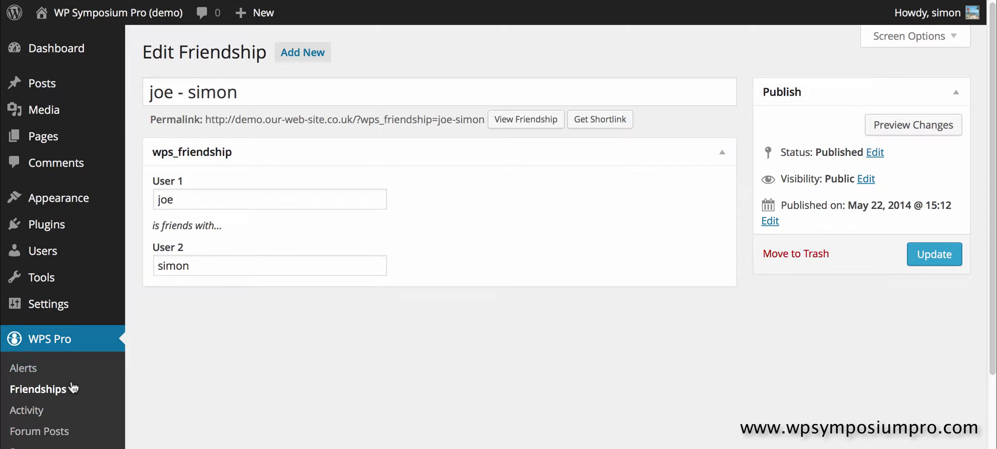
{"action": "mouse_move", "coordinate": [305, 78]}
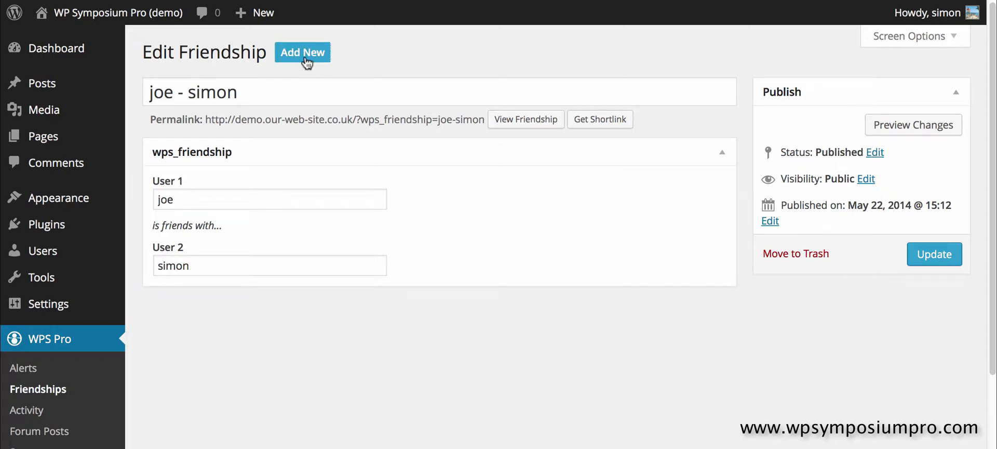
Step: Start a new friendship and search the User 1 and User 2 pickers without choosing anyone
{"action": "left_click", "coordinate": [302, 52]}
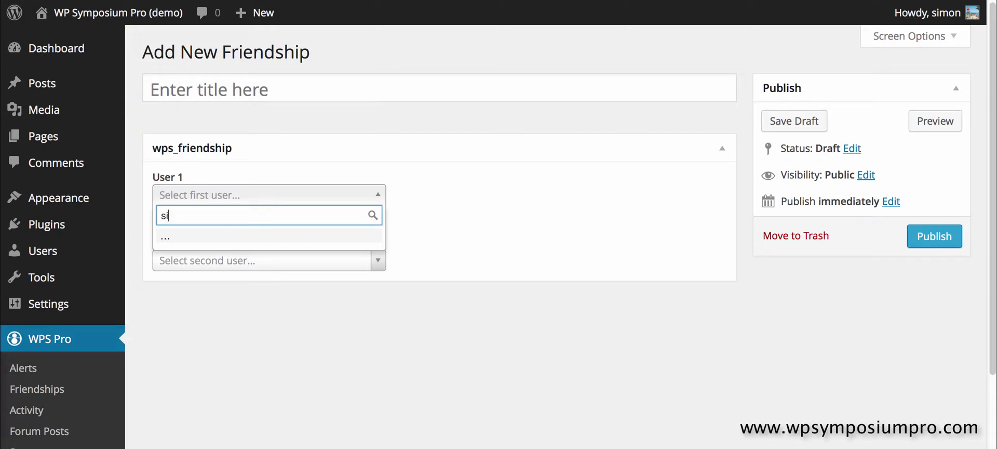
{"action": "type", "text": "m"}
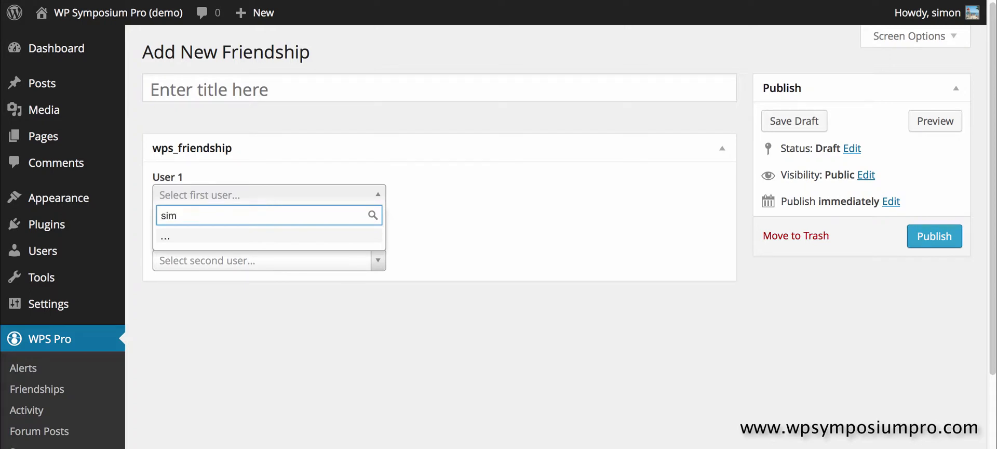
{"action": "type", "text": "on"}
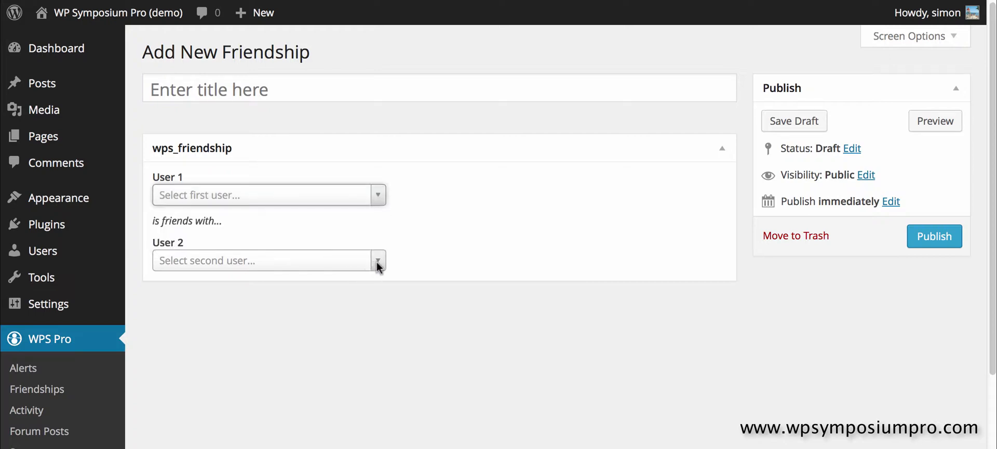
{"action": "left_click", "coordinate": [379, 260]}
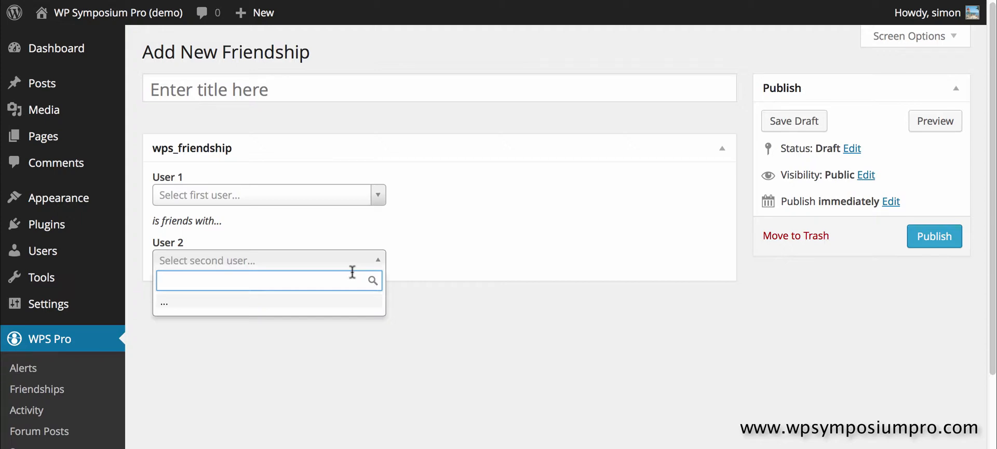
{"action": "mouse_move", "coordinate": [245, 300]}
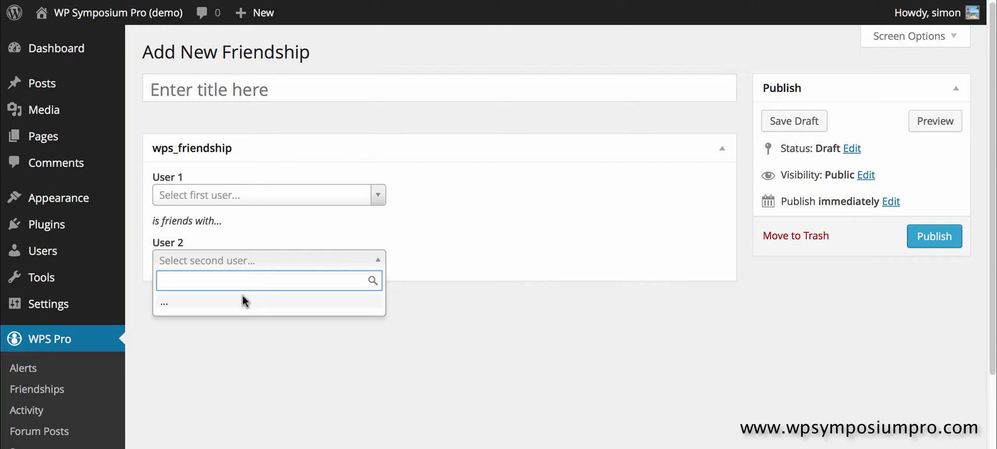
{"action": "left_click", "coordinate": [236, 327]}
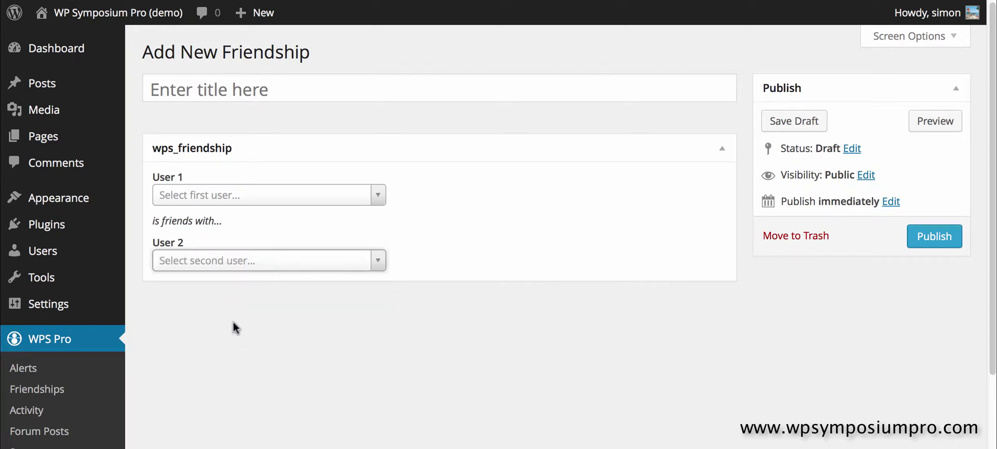
Step: Return to the Friendships list without publishing, leaving only joe – simon
{"action": "left_click", "coordinate": [37, 388]}
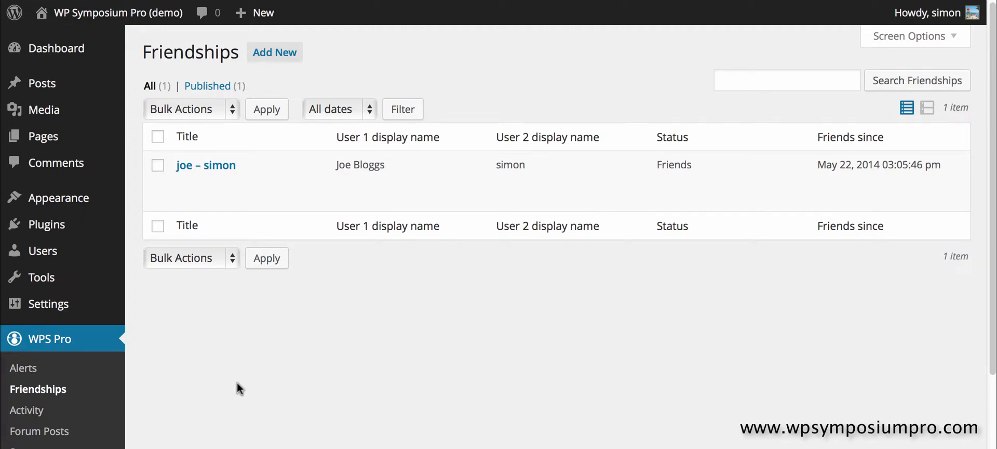
Step: Show the WPS Pro Activity list and open the Another post activity for editing
{"action": "scroll", "scroll_direction": "down", "scroll_amount": 3}
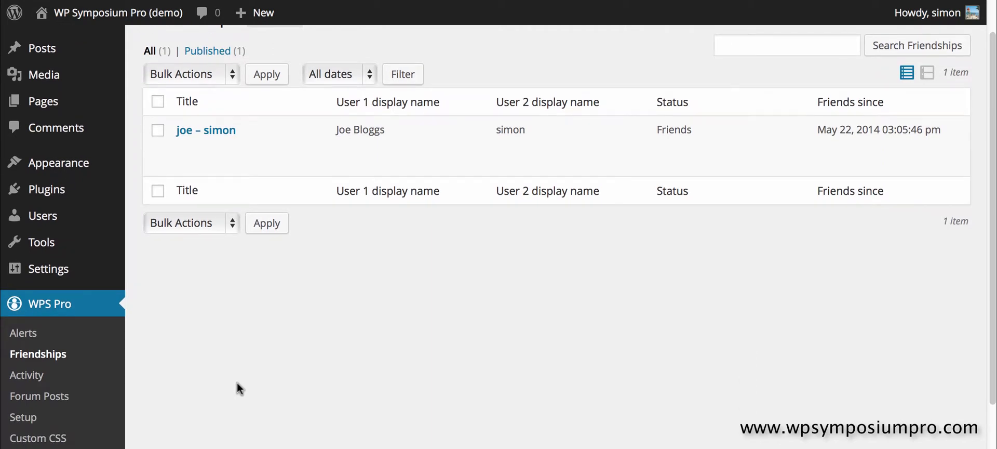
{"action": "mouse_move", "coordinate": [27, 374]}
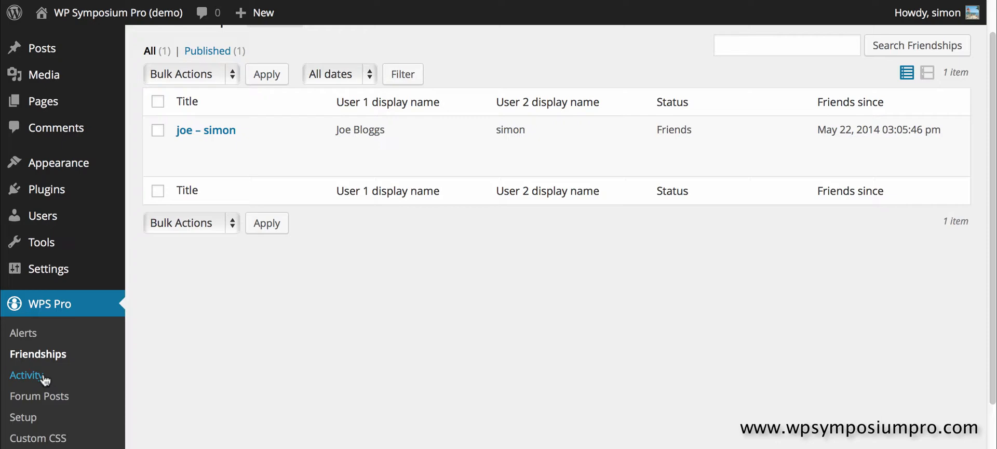
{"action": "left_click", "coordinate": [27, 375]}
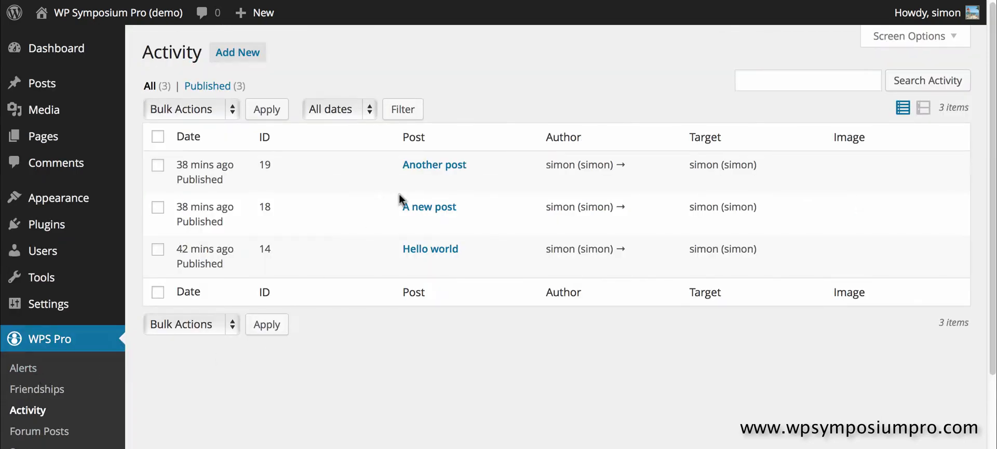
{"action": "mouse_move", "coordinate": [682, 251]}
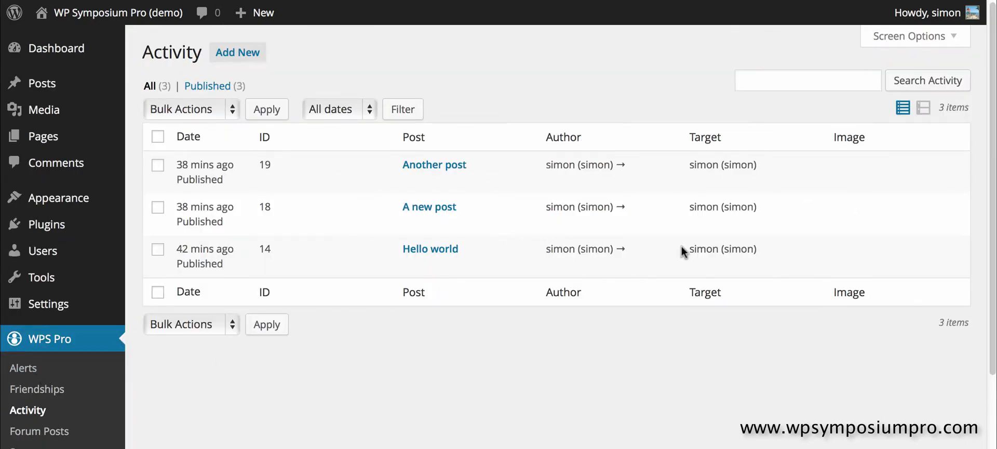
{"action": "mouse_move", "coordinate": [472, 211]}
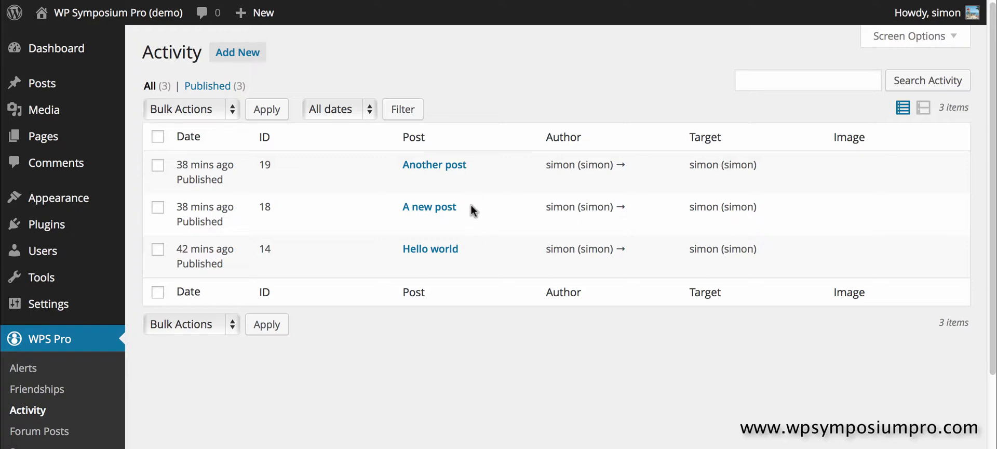
{"action": "left_click", "coordinate": [435, 164]}
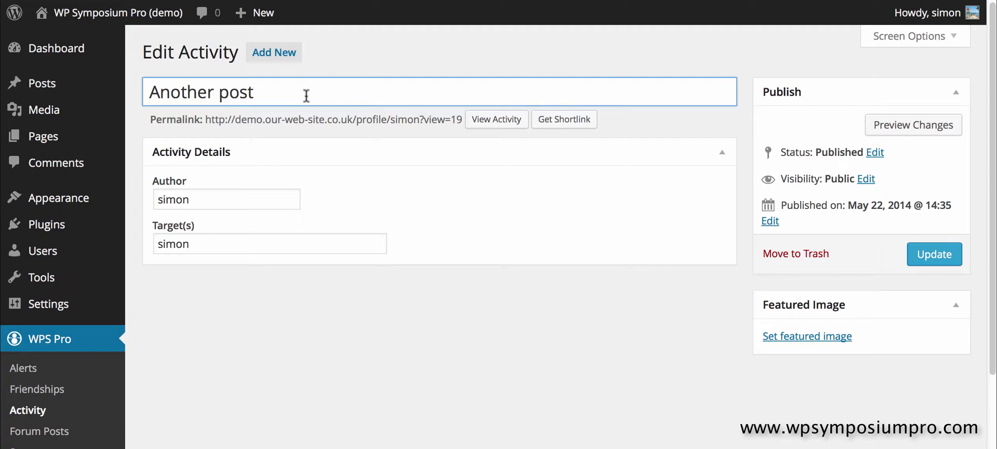
Step: Review the Another post activity details, then show the Forum Posts list
{"action": "scroll", "scroll_direction": "down", "scroll_amount": 3}
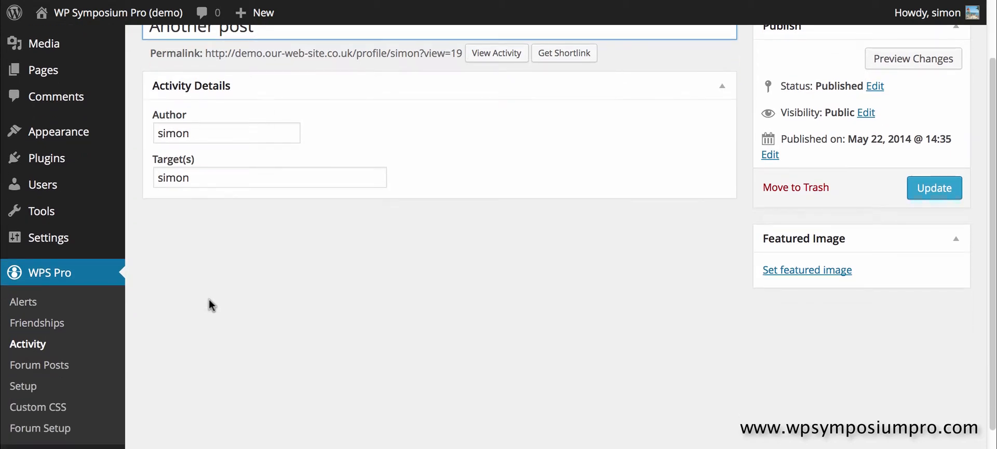
{"action": "mouse_move", "coordinate": [40, 365]}
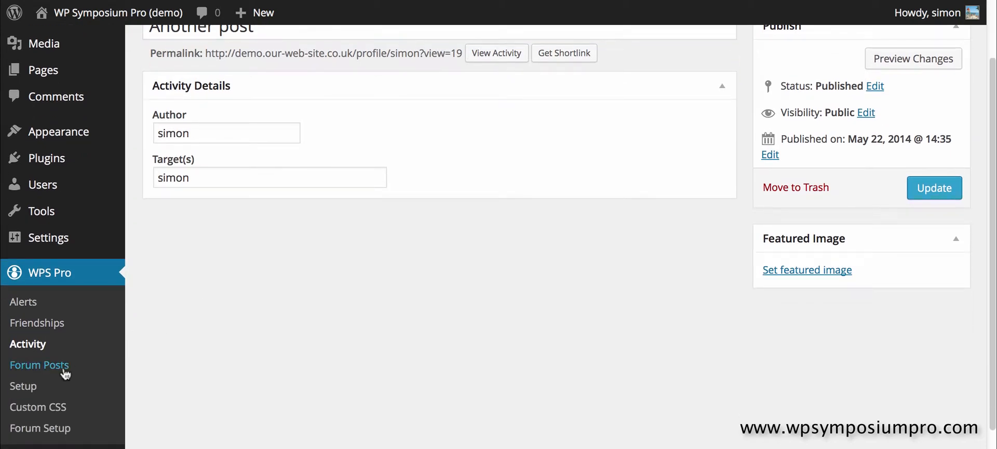
{"action": "left_click", "coordinate": [39, 364]}
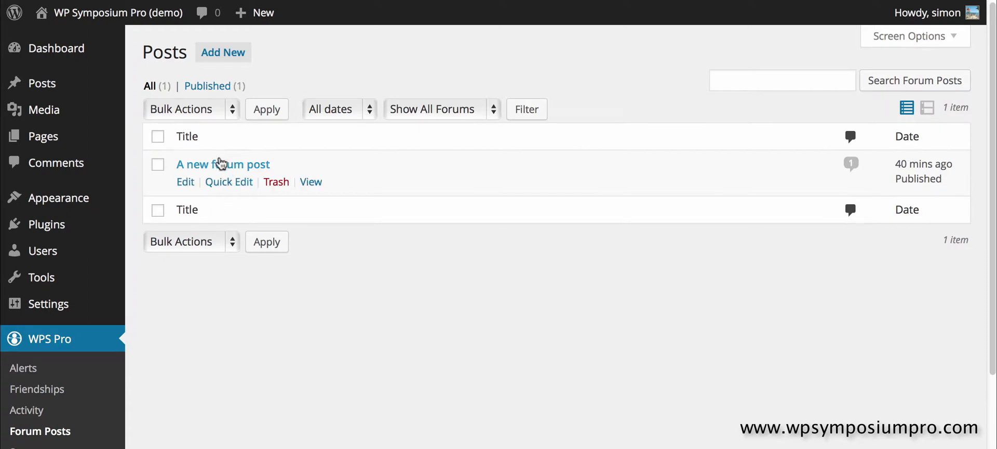
Step: Open A new forum post for editing and look through its contents
{"action": "left_click", "coordinate": [222, 164]}
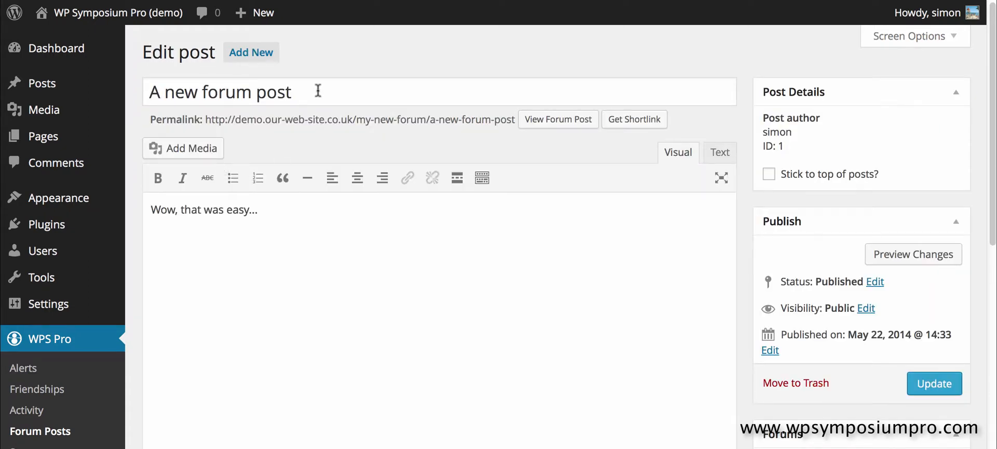
{"action": "scroll", "scroll_direction": "down", "scroll_amount": 3}
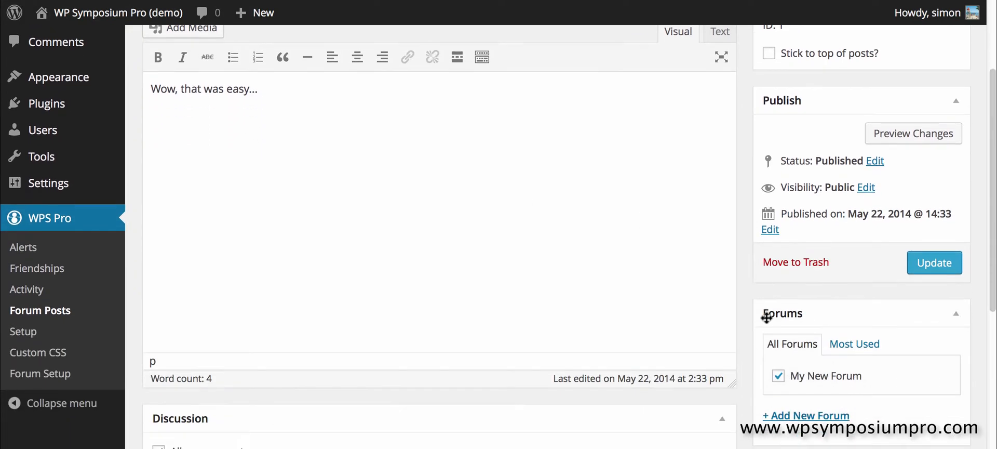
{"action": "mouse_move", "coordinate": [748, 338]}
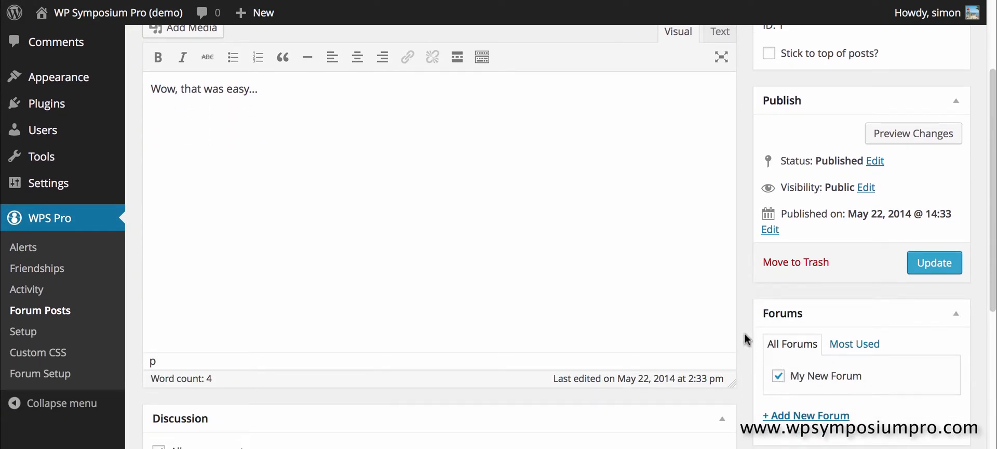
{"action": "scroll", "scroll_direction": "up", "scroll_amount": 3}
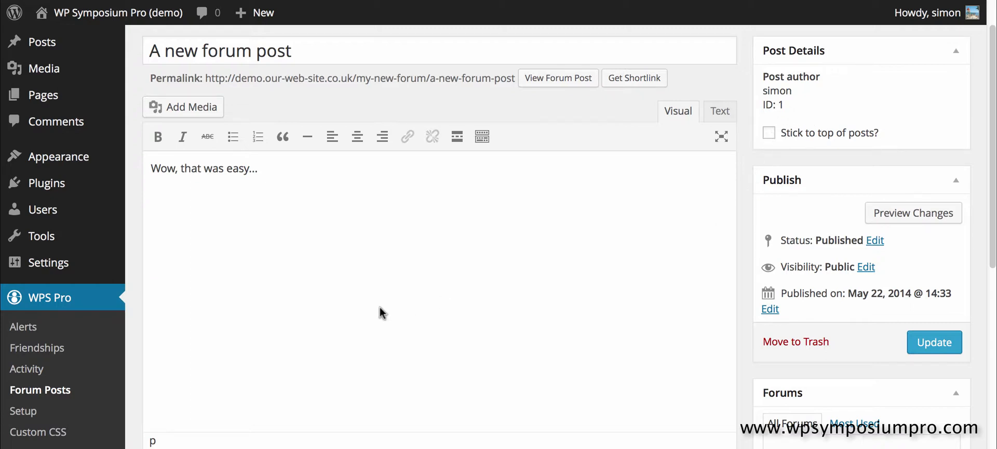
{"action": "scroll", "scroll_direction": "down", "scroll_amount": 3}
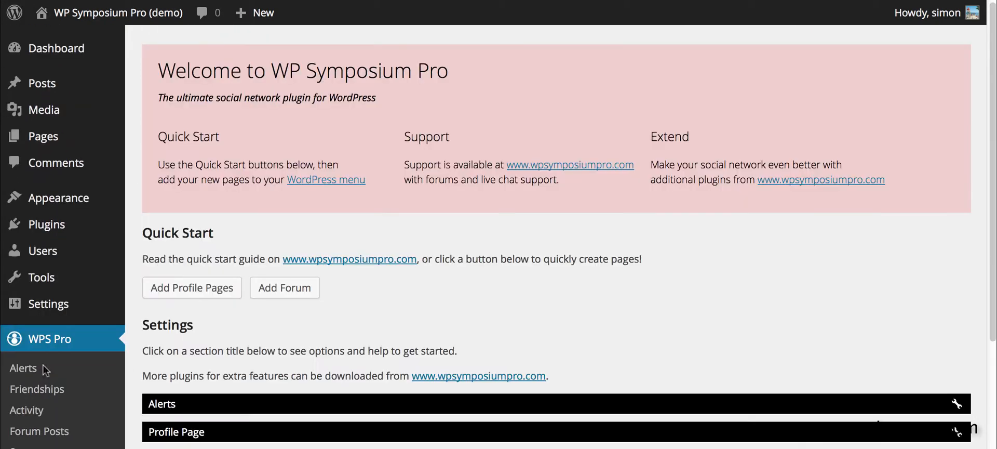
Step: Browse the Setup page sections and expand the Forum section's setup help
{"action": "scroll", "scroll_direction": "down", "scroll_amount": 3}
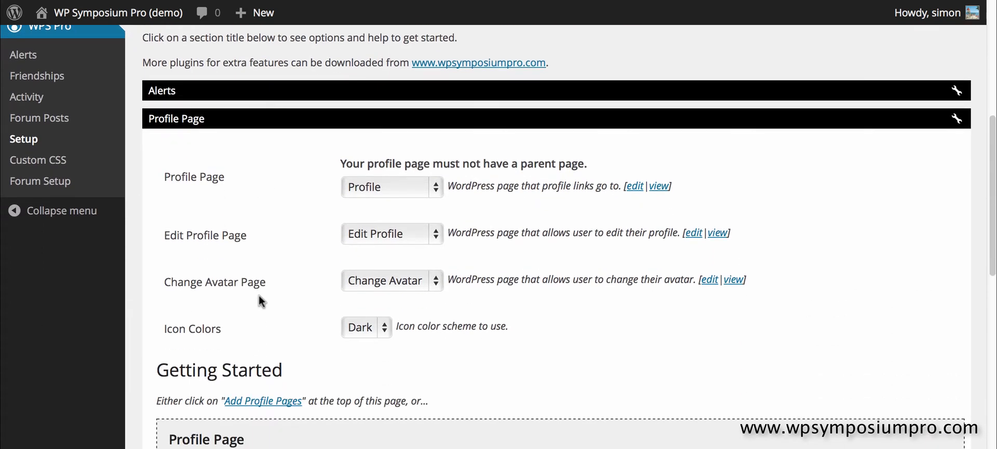
{"action": "scroll", "scroll_direction": "down", "scroll_amount": 3}
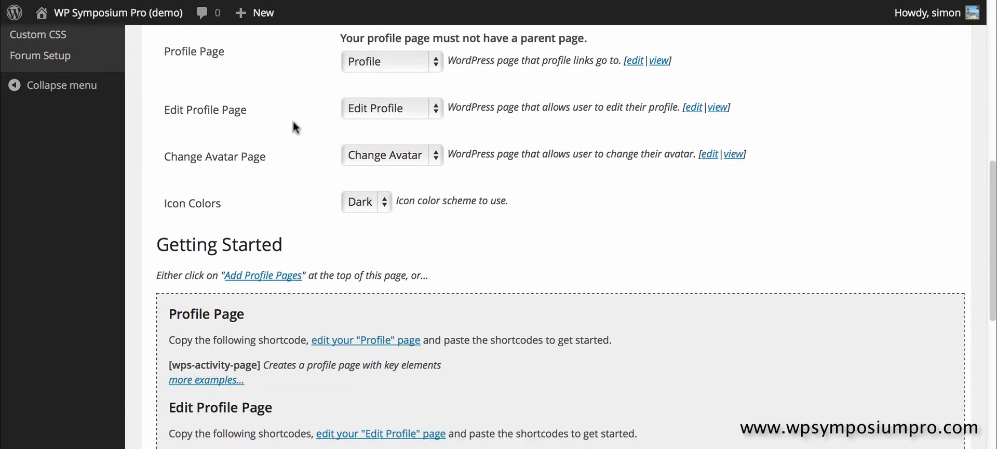
{"action": "scroll", "scroll_direction": "down", "scroll_amount": 3}
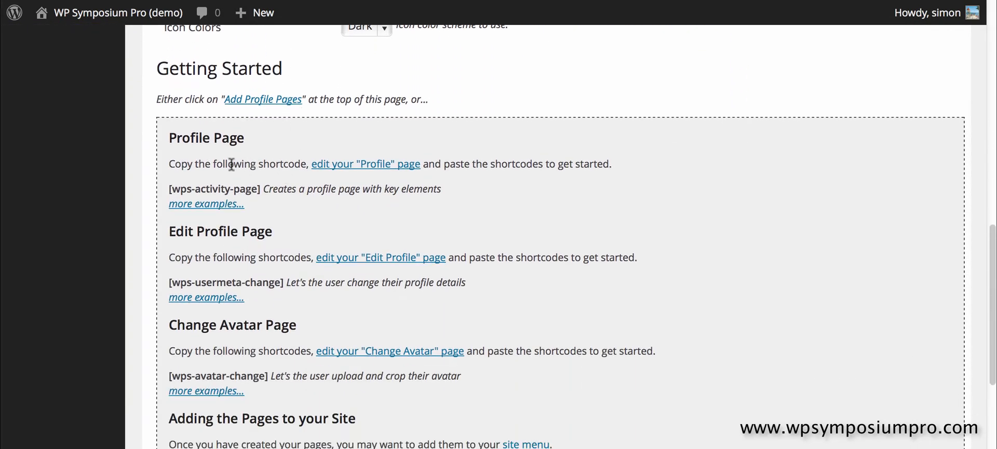
{"action": "scroll", "scroll_direction": "down", "scroll_amount": 3}
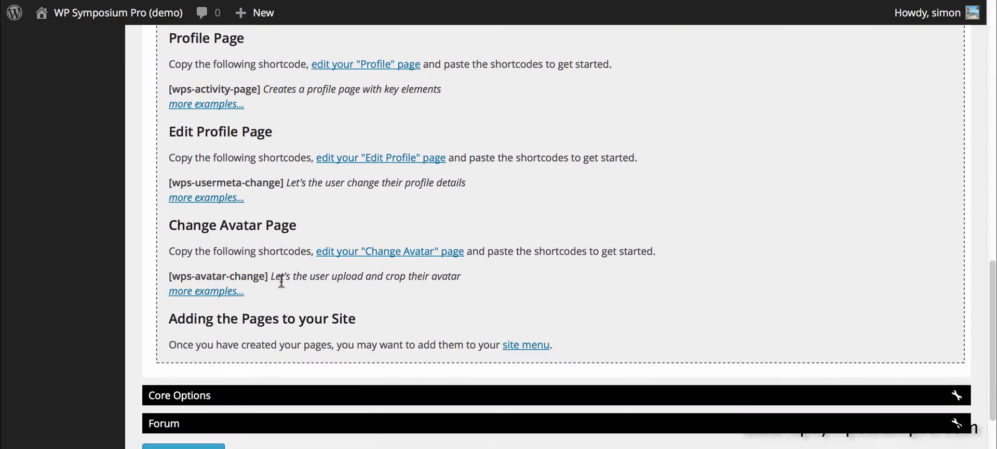
{"action": "scroll", "scroll_direction": "up", "scroll_amount": 3}
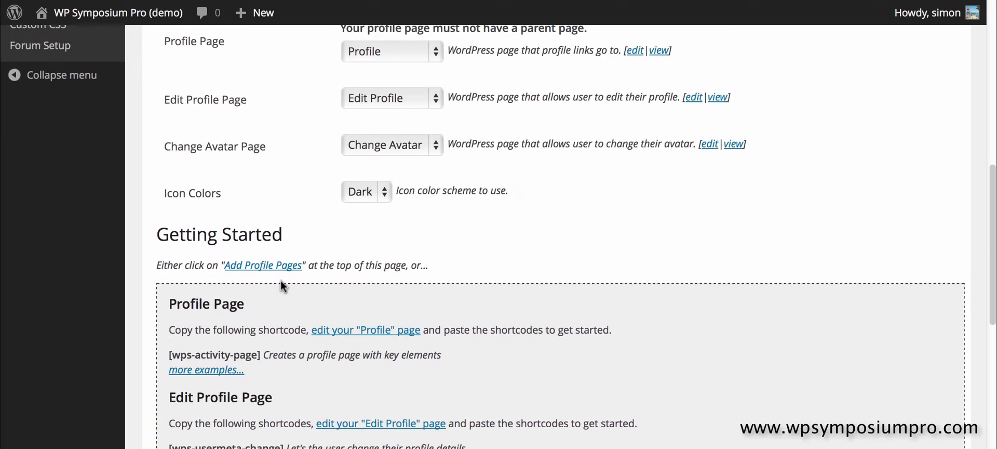
{"action": "scroll", "scroll_direction": "up", "scroll_amount": 3}
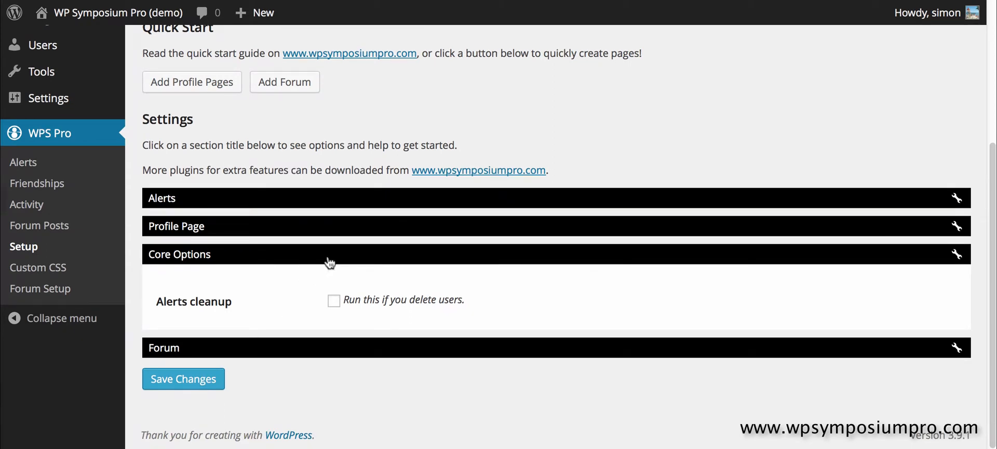
{"action": "left_click", "coordinate": [333, 299]}
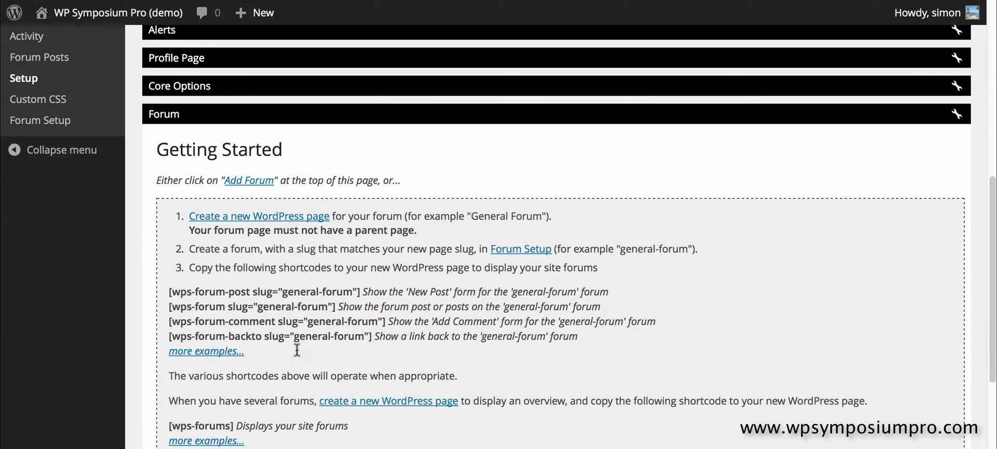
Step: Open the WPS Pro Custom CSS settings page
{"action": "scroll", "scroll_direction": "up", "scroll_amount": 3}
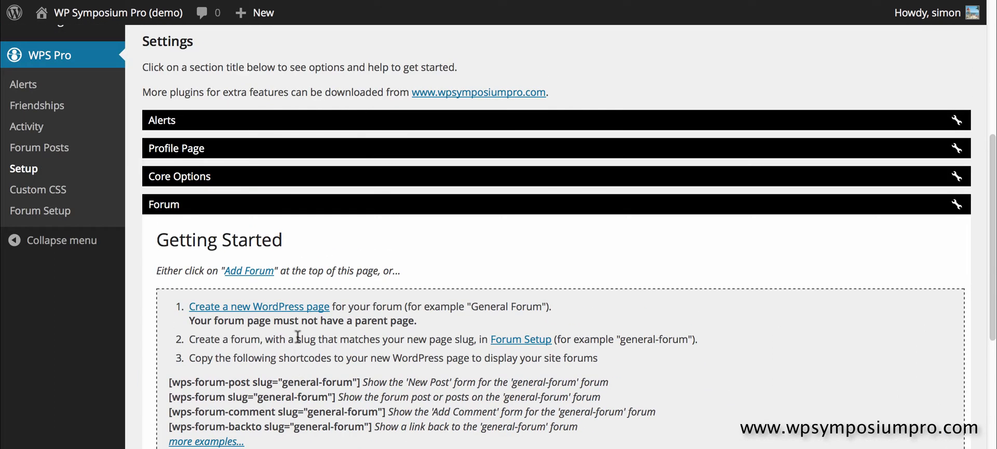
{"action": "scroll", "scroll_direction": "up", "scroll_amount": 3}
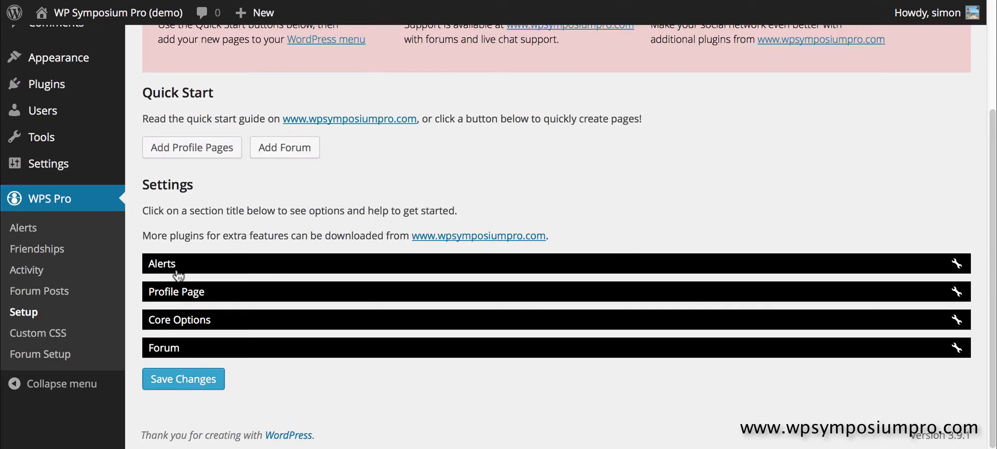
{"action": "mouse_move", "coordinate": [254, 230]}
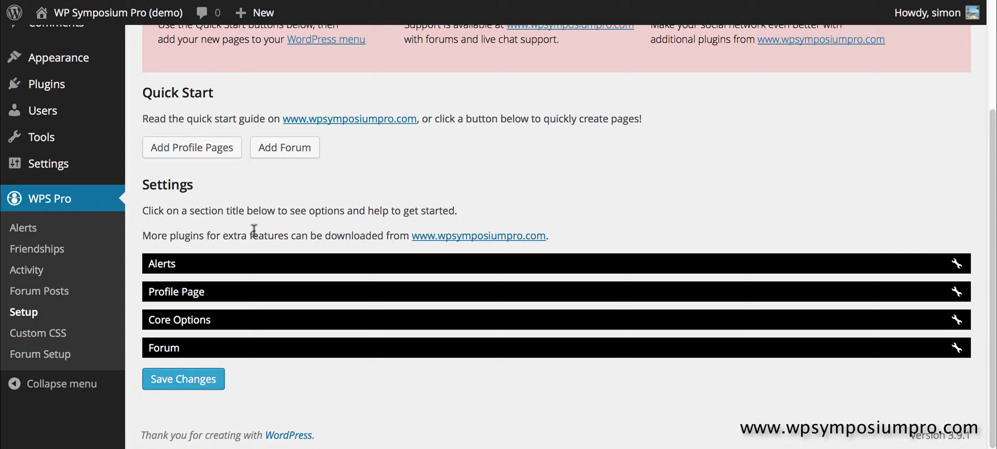
{"action": "mouse_move", "coordinate": [38, 332]}
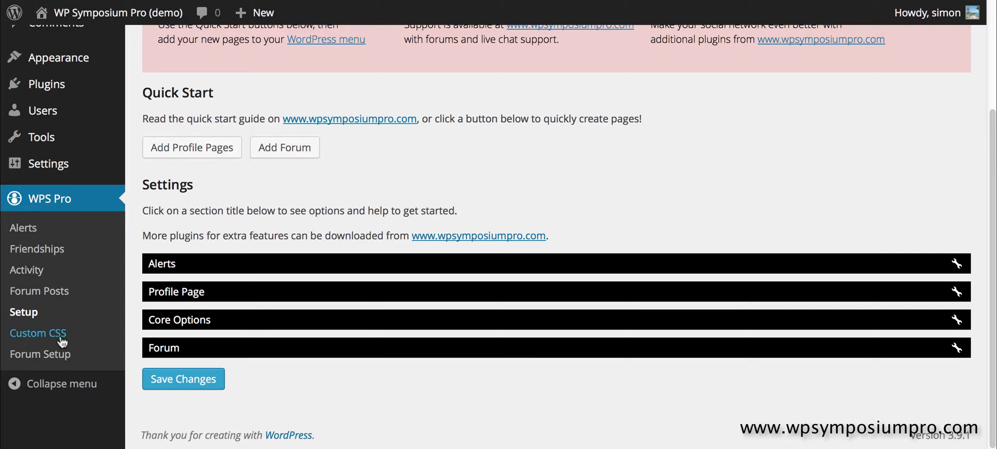
{"action": "left_click", "coordinate": [37, 332]}
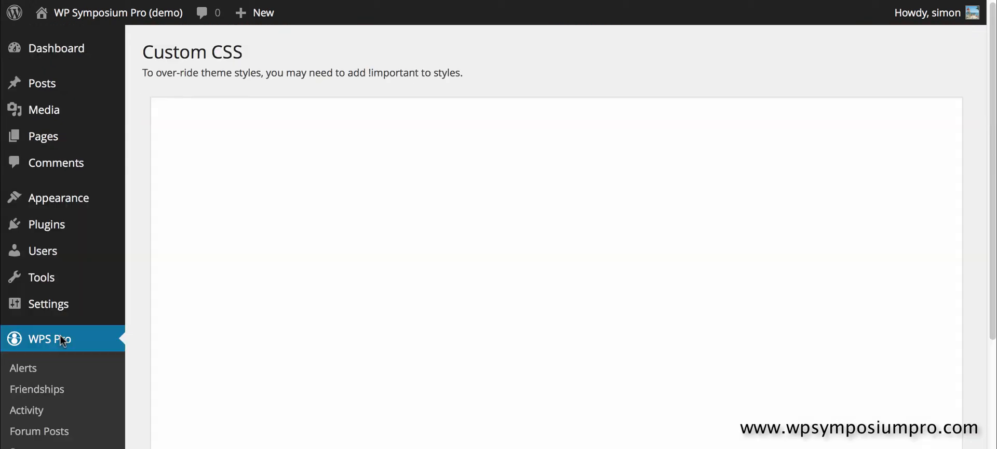
Step: Enter the custom CSS rule 'h1, h2, h3, h4, h5, h6 { color: red; }'
{"action": "left_click", "coordinate": [274, 221]}
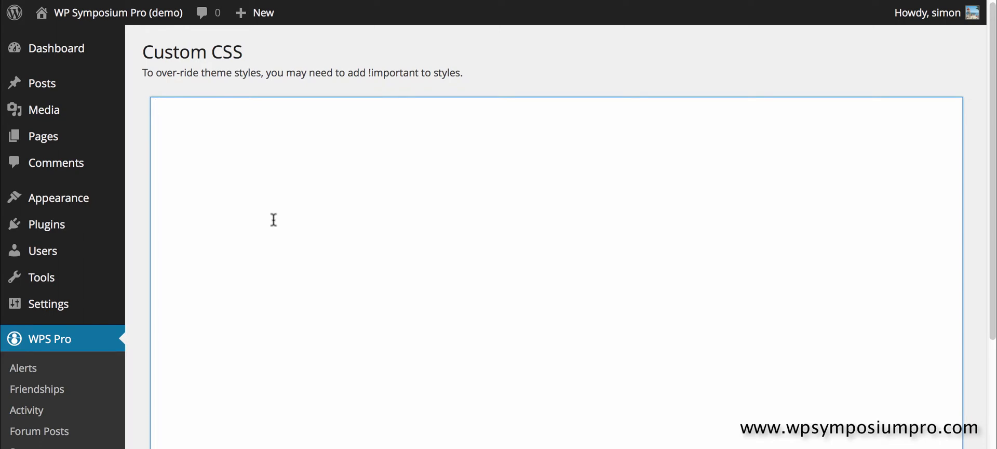
{"action": "type", "text": "h1, h2,"}
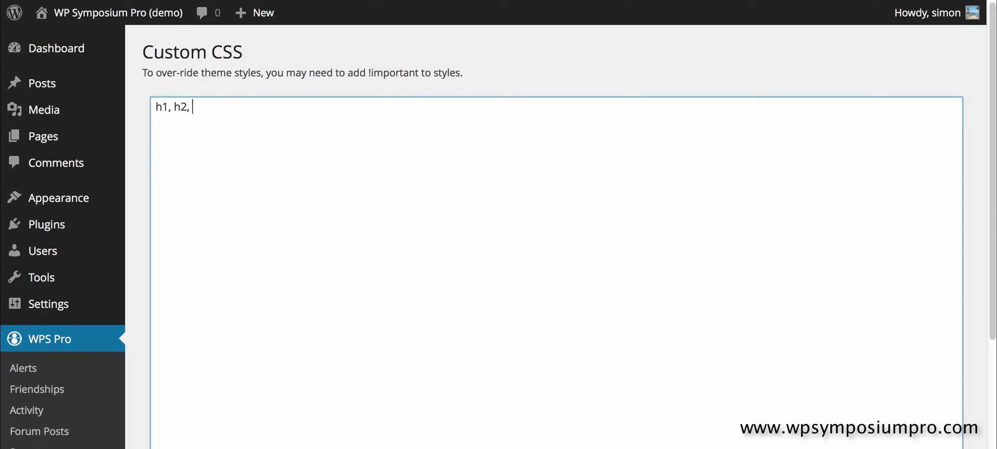
{"action": "type", "text": "h3, h4,"}
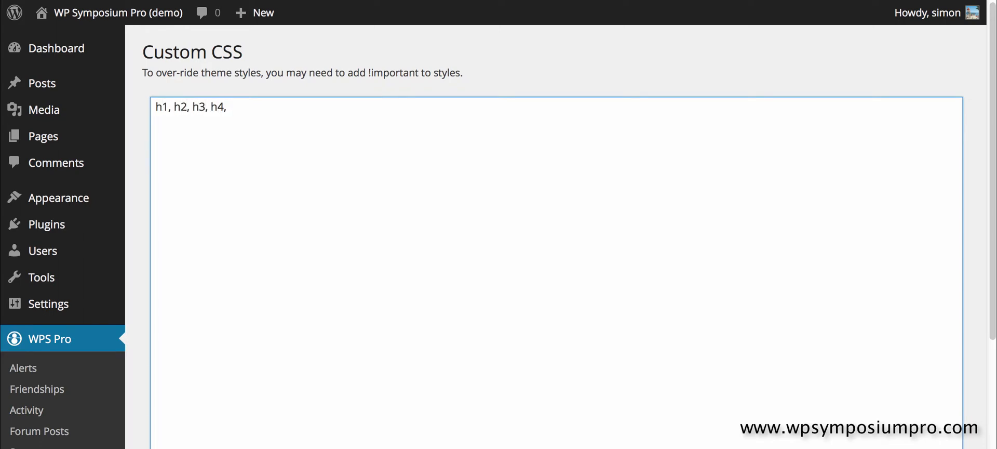
{"action": "type", "text": "h5, h6 {"}
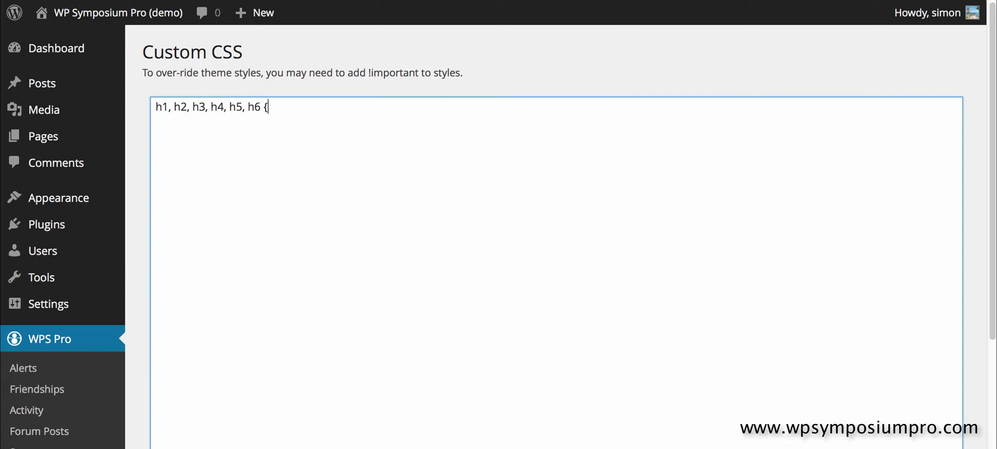
{"action": "type", "text": "color:"}
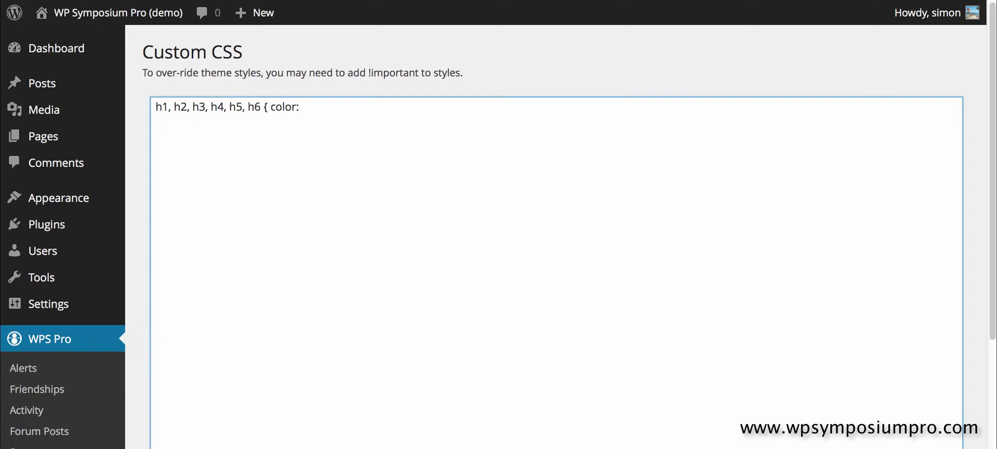
{"action": "type", "text": "red;"}
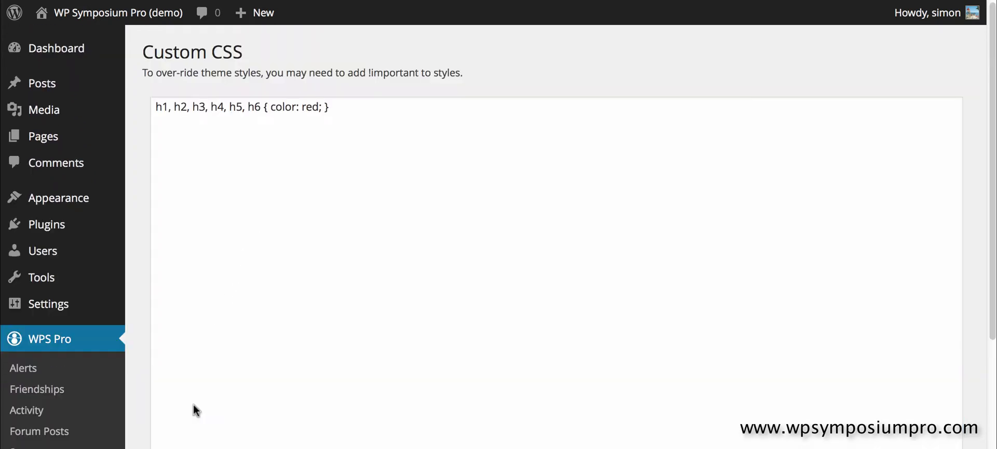
{"action": "scroll", "scroll_direction": "down", "scroll_amount": 3}
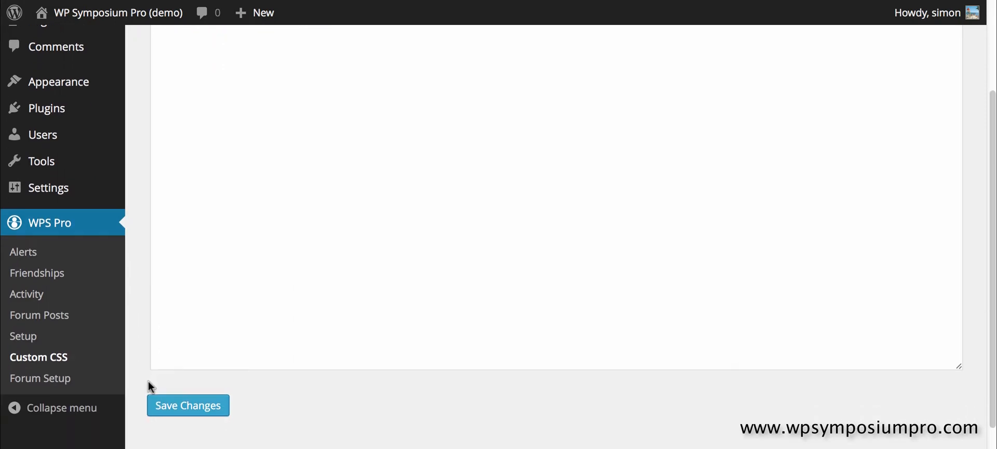
{"action": "mouse_move", "coordinate": [40, 377]}
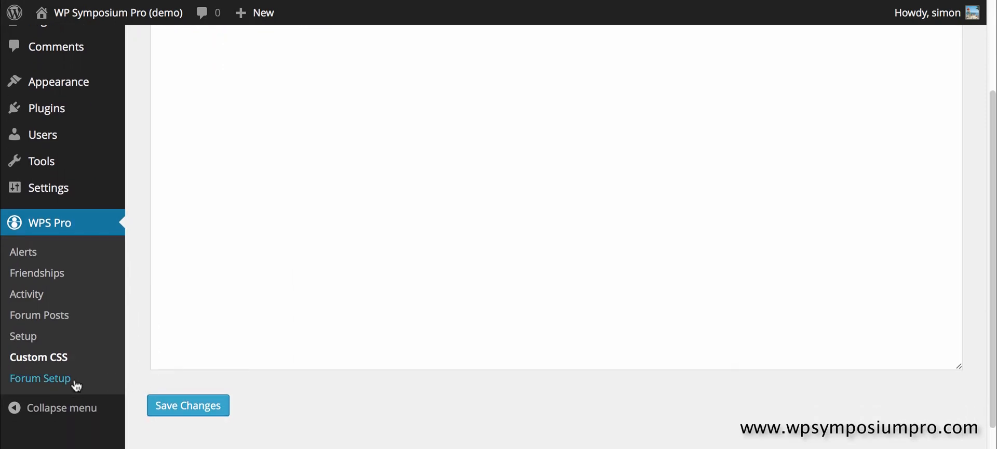
Step: Go to the WPS Pro Forums management page
{"action": "left_click", "coordinate": [41, 377]}
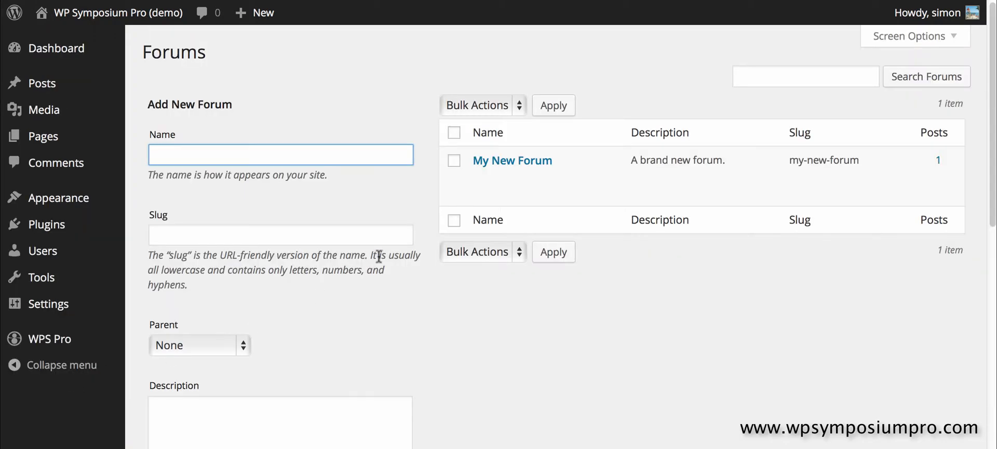
{"action": "mouse_move", "coordinate": [512, 160]}
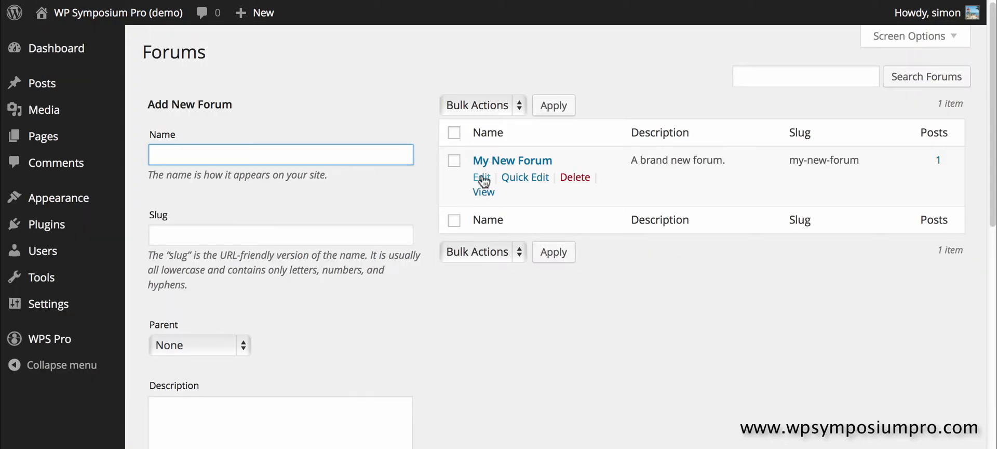
Step: Bring My New Forum up in the Edit Forum page showing its name, slug, description and linked page
{"action": "left_click", "coordinate": [481, 177]}
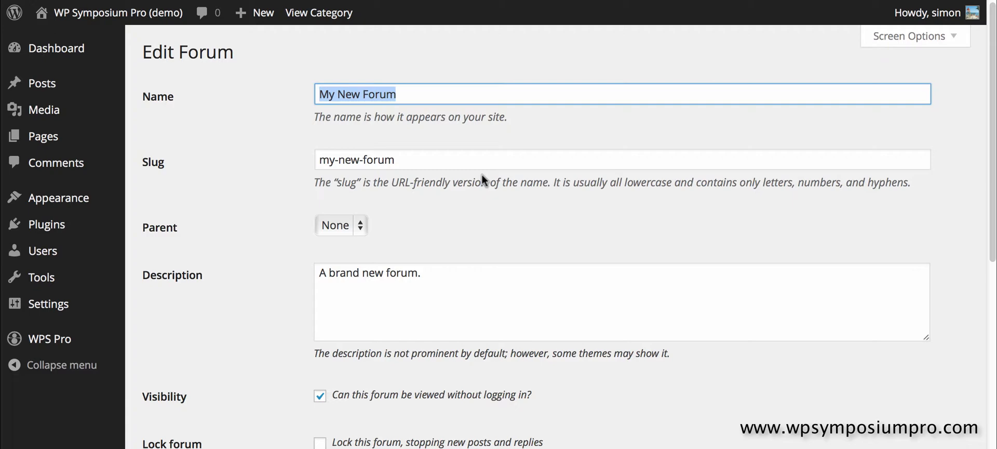
{"action": "scroll", "scroll_direction": "down", "scroll_amount": 3}
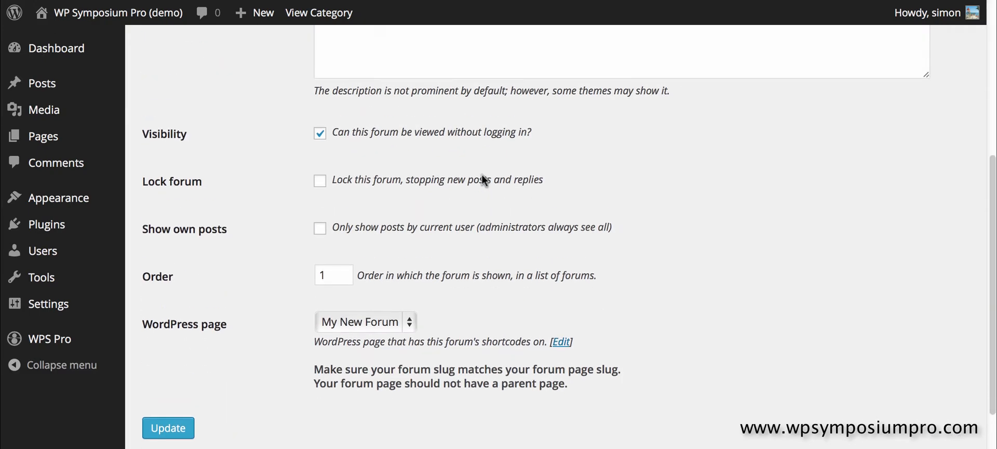
{"action": "scroll", "scroll_direction": "up", "scroll_amount": 3}
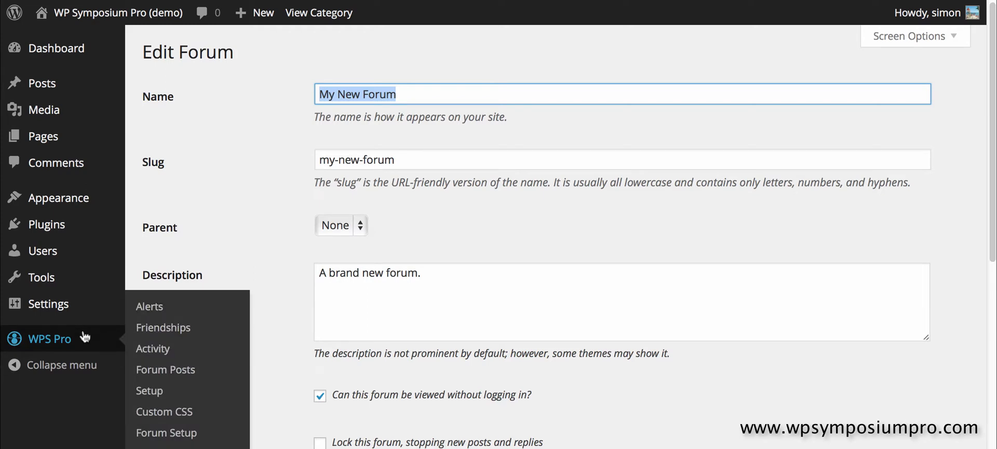
Step: Show the WPS Pro Alerts list, which currently has no alerts
{"action": "left_click", "coordinate": [149, 305]}
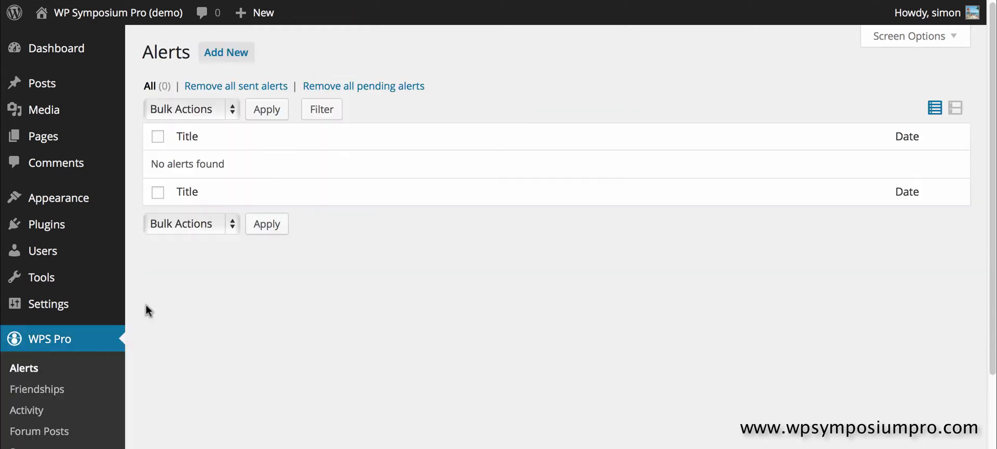
{"action": "mouse_move", "coordinate": [371, 273]}
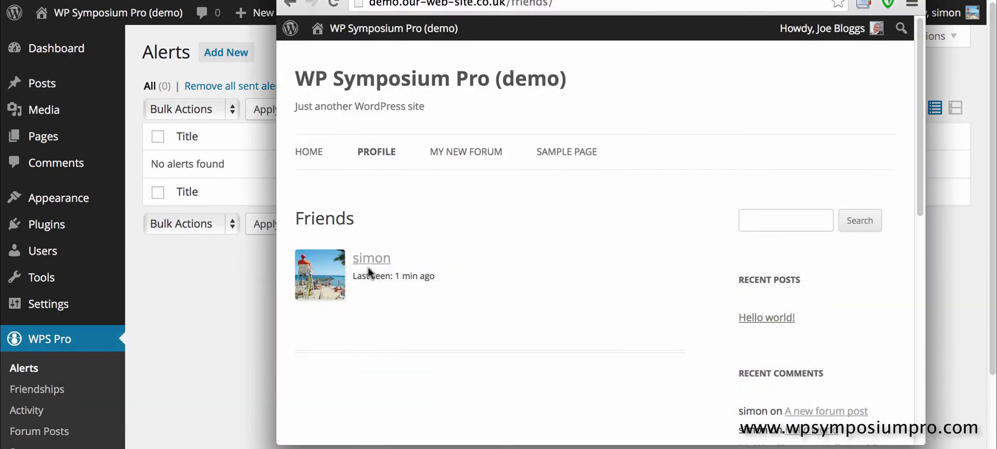
Step: Go to simon's member profile page and look over his activity feed
{"action": "left_click", "coordinate": [372, 258]}
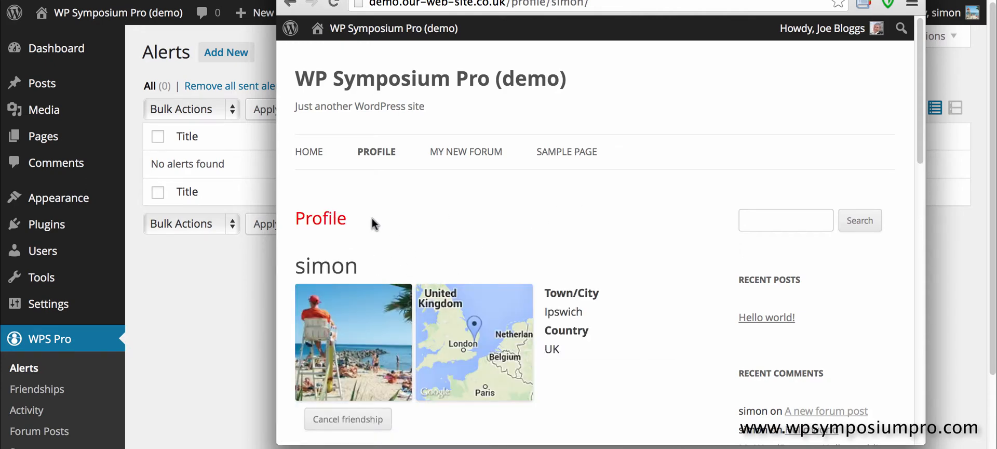
{"action": "mouse_move", "coordinate": [643, 261]}
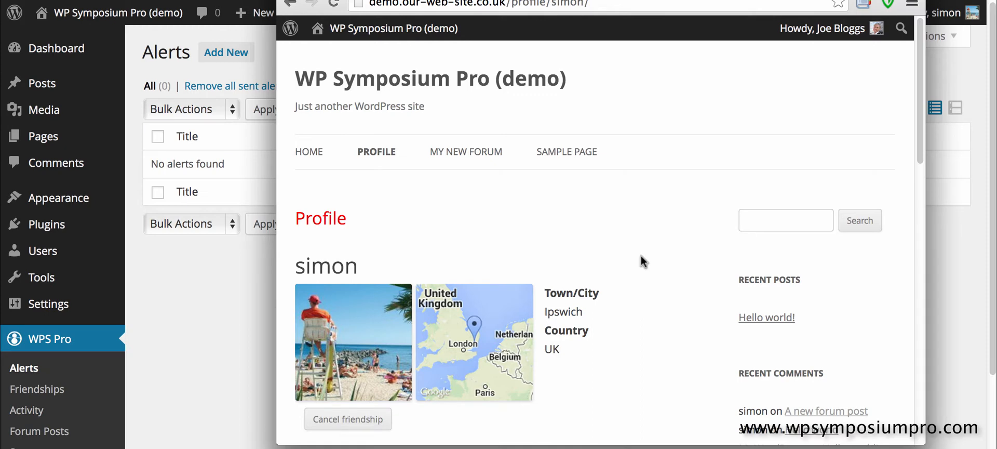
{"action": "scroll", "scroll_direction": "down", "scroll_amount": 3}
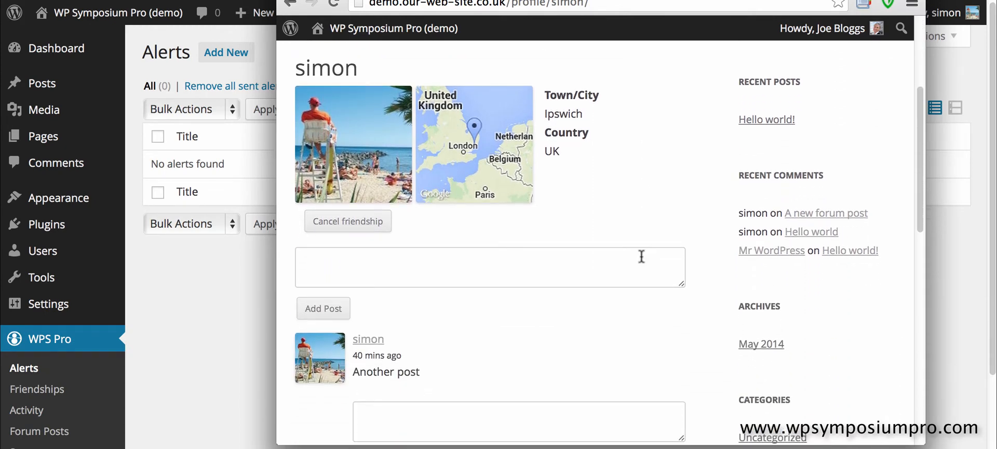
{"action": "scroll", "scroll_direction": "up", "scroll_amount": 3}
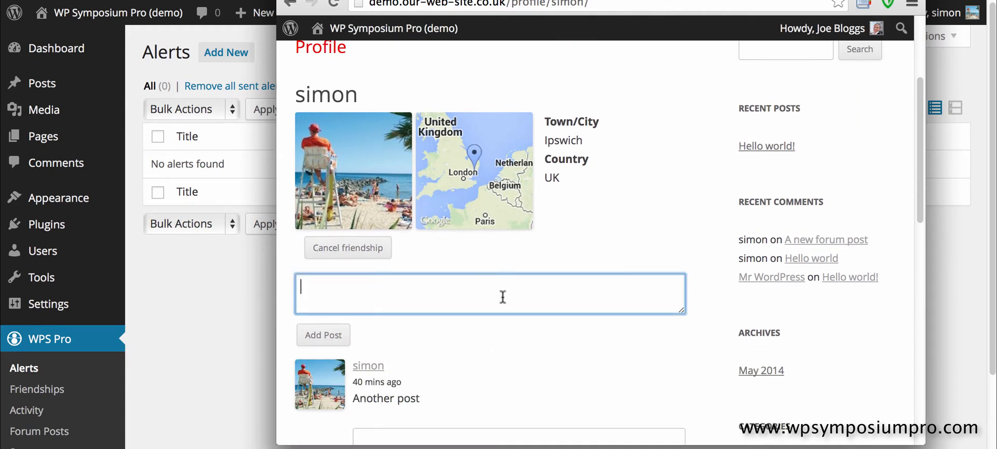
Step: Post "Hello Simon, how are you?" as Joe Bloggs on simon's activity feed
{"action": "type", "text": "Hello Si"}
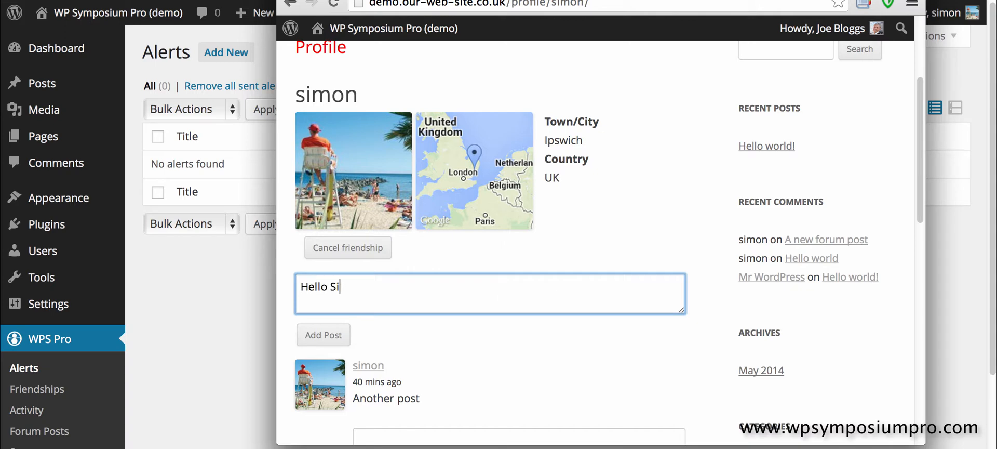
{"action": "type", "text": "mon, how are you"}
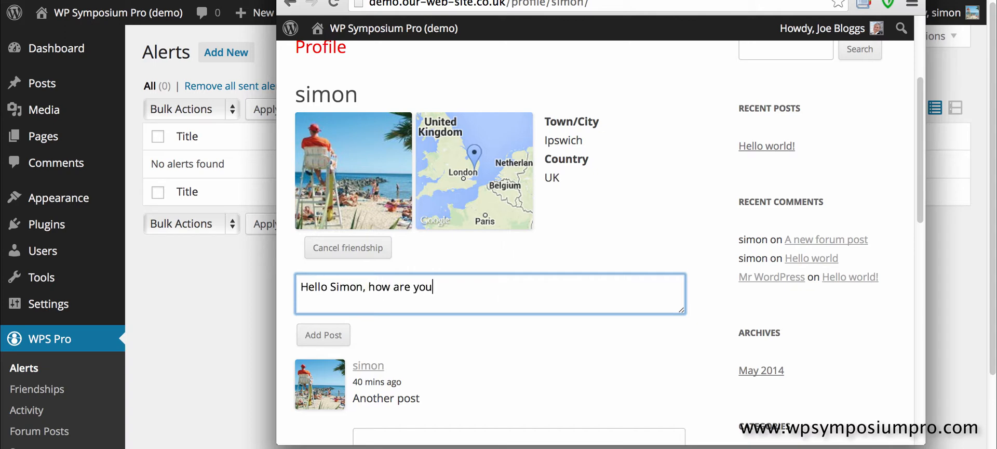
{"action": "type", "text": "?"}
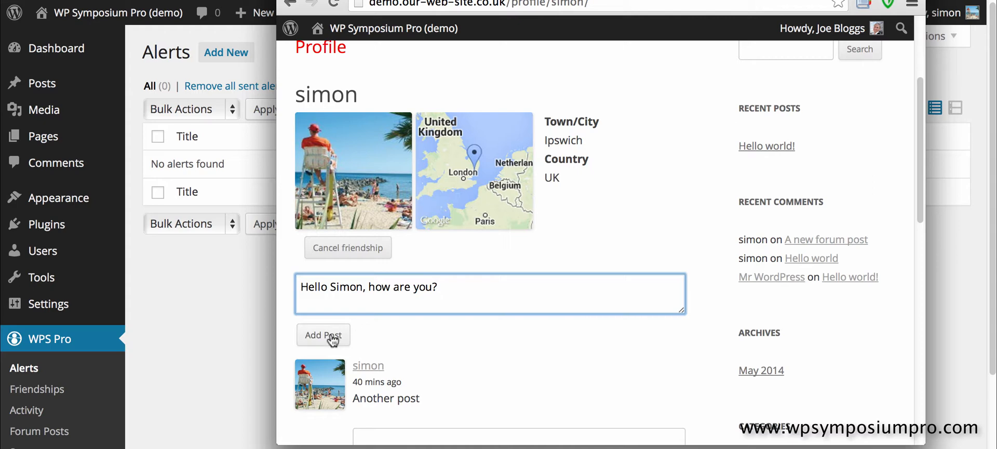
{"action": "left_click", "coordinate": [323, 334]}
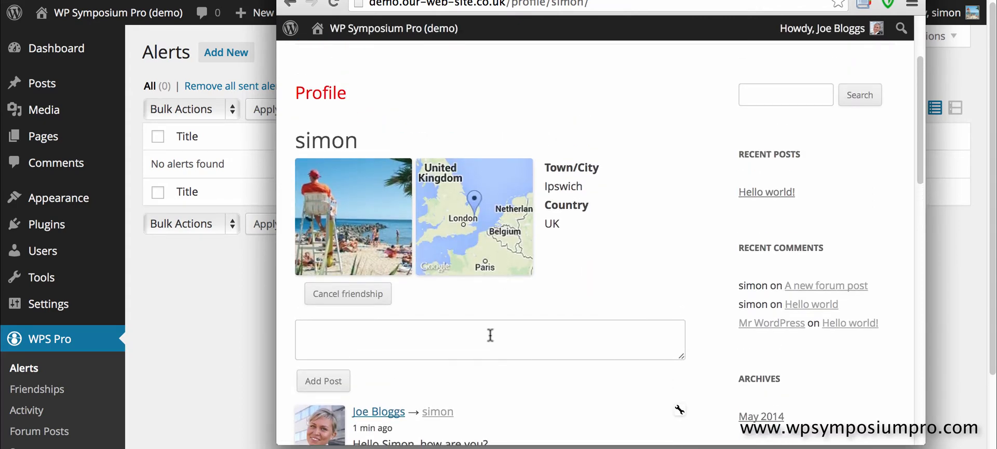
{"action": "scroll", "scroll_direction": "down", "scroll_amount": 3}
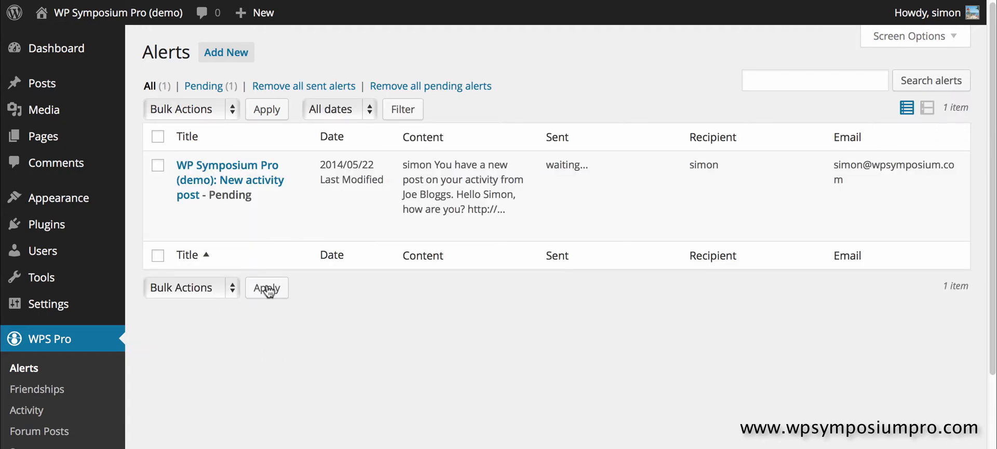
{"action": "mouse_move", "coordinate": [268, 184]}
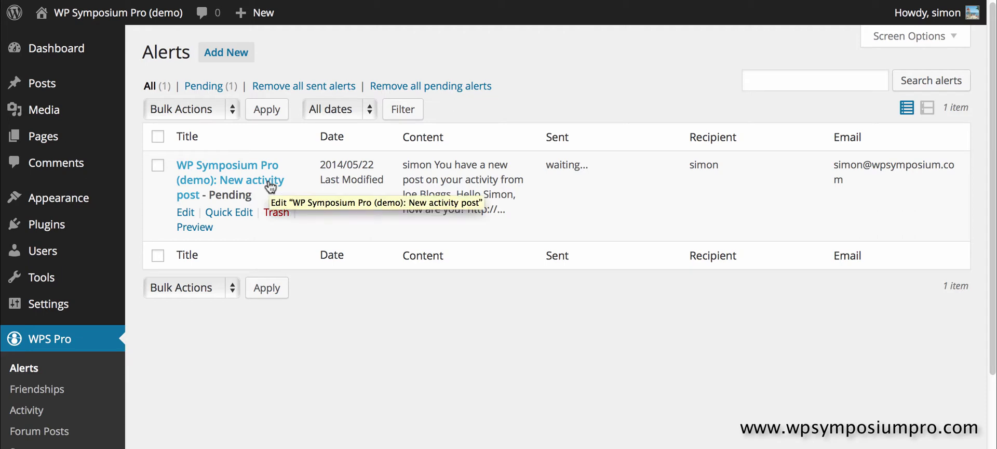
{"action": "mouse_move", "coordinate": [210, 197]}
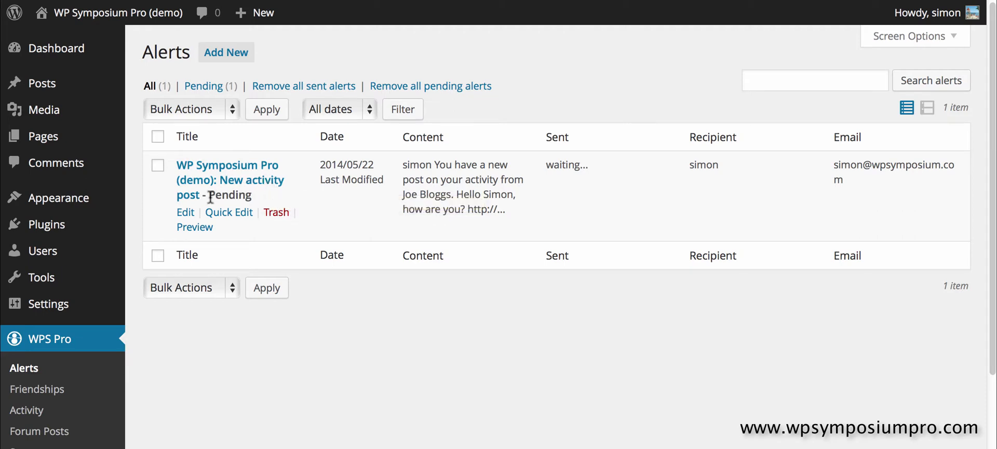
{"action": "mouse_move", "coordinate": [250, 194]}
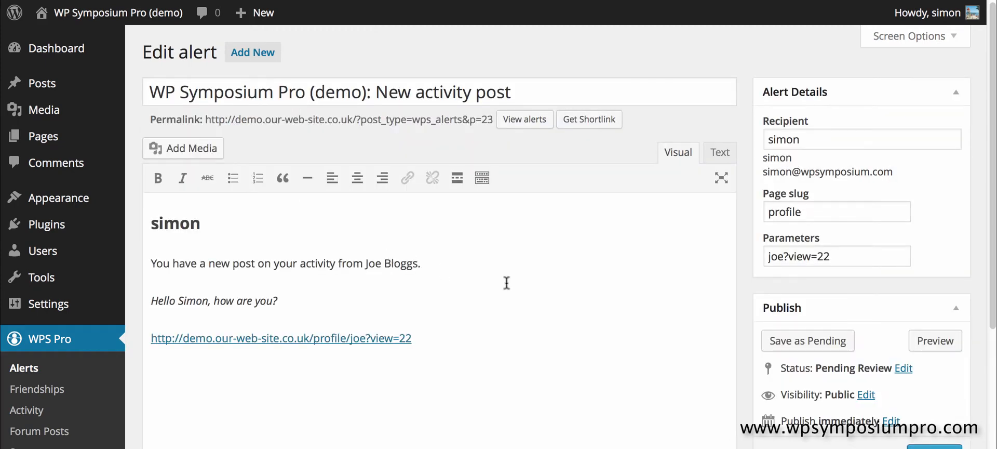
{"action": "scroll", "scroll_direction": "down", "scroll_amount": 3}
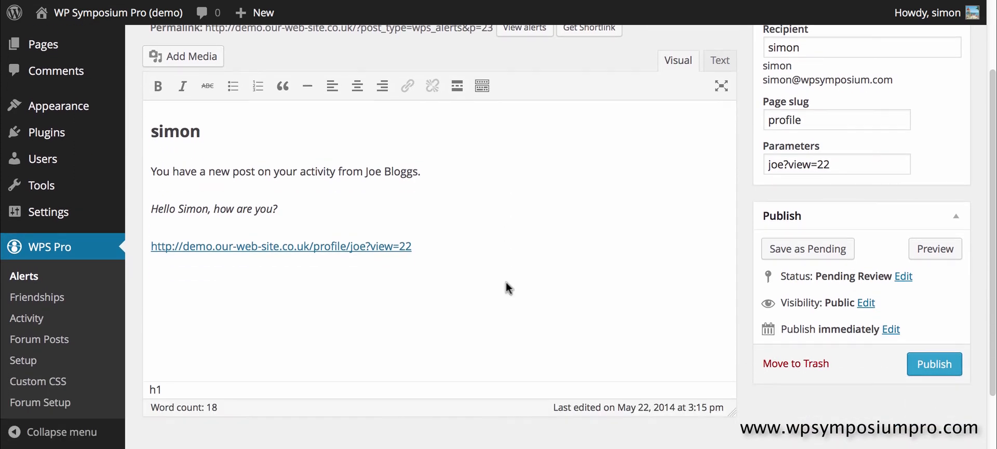
{"action": "scroll", "scroll_direction": "up", "scroll_amount": 3}
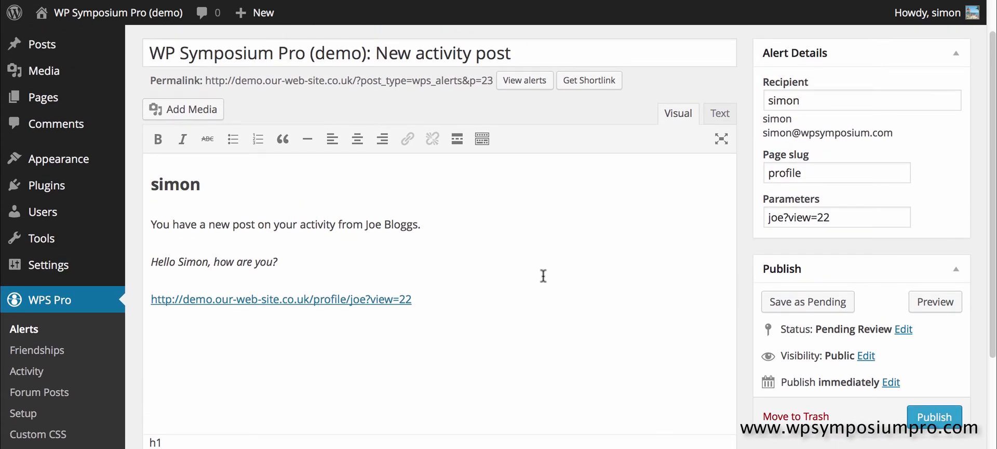
{"action": "left_click", "coordinate": [837, 173]}
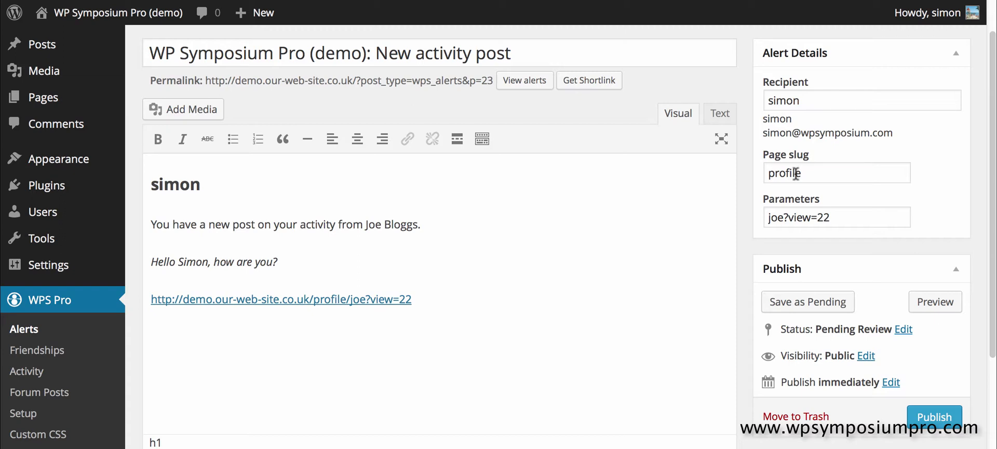
{"action": "scroll", "scroll_direction": "down", "scroll_amount": 3}
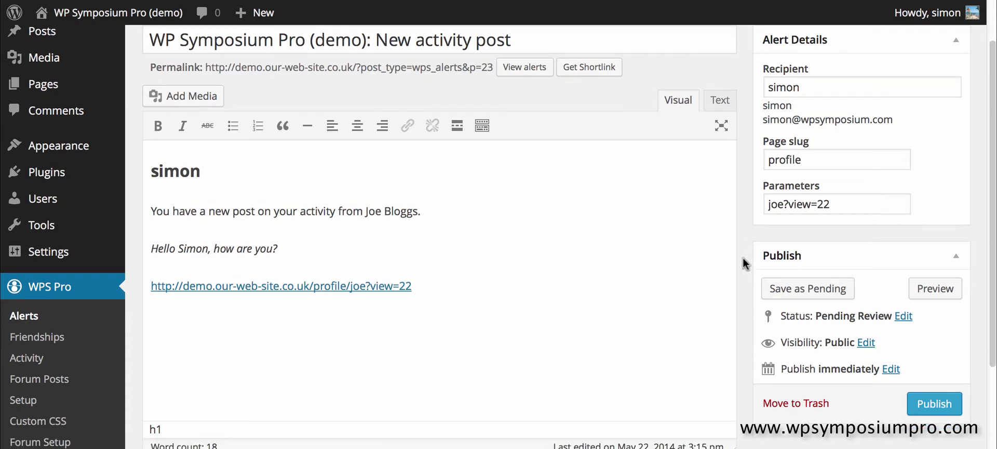
{"action": "scroll", "scroll_direction": "down", "scroll_amount": 3}
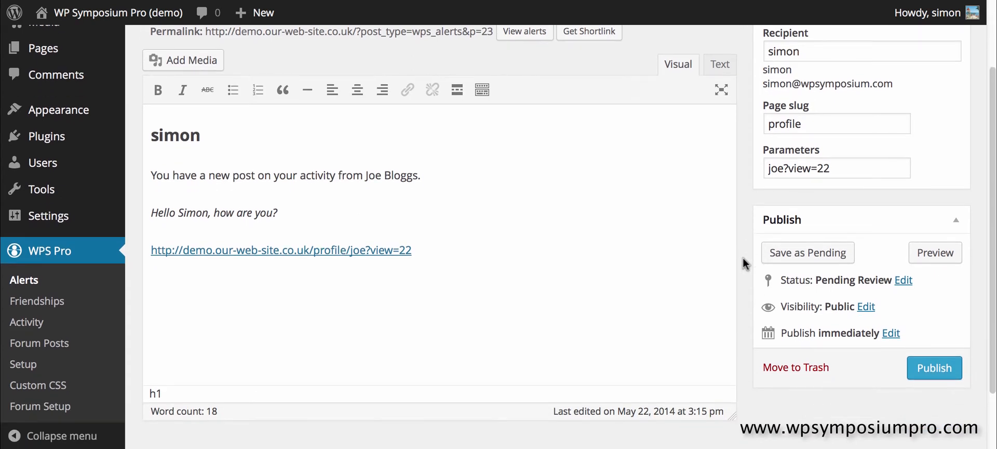
{"action": "scroll", "scroll_direction": "up", "scroll_amount": 3}
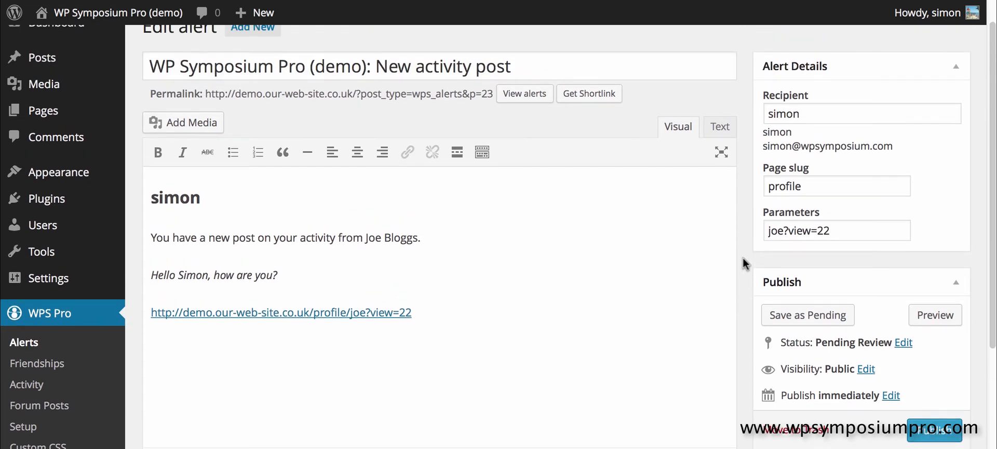
{"action": "mouse_move", "coordinate": [506, 236]}
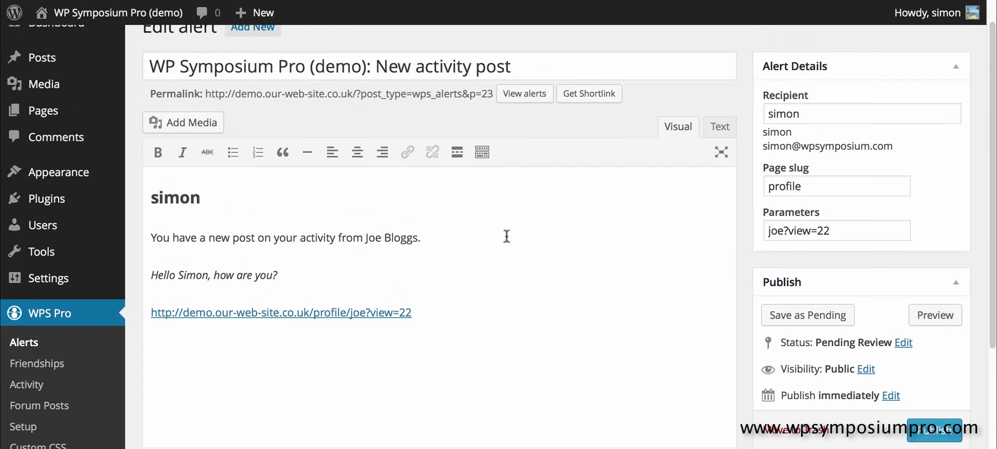
{"action": "mouse_move", "coordinate": [58, 344]}
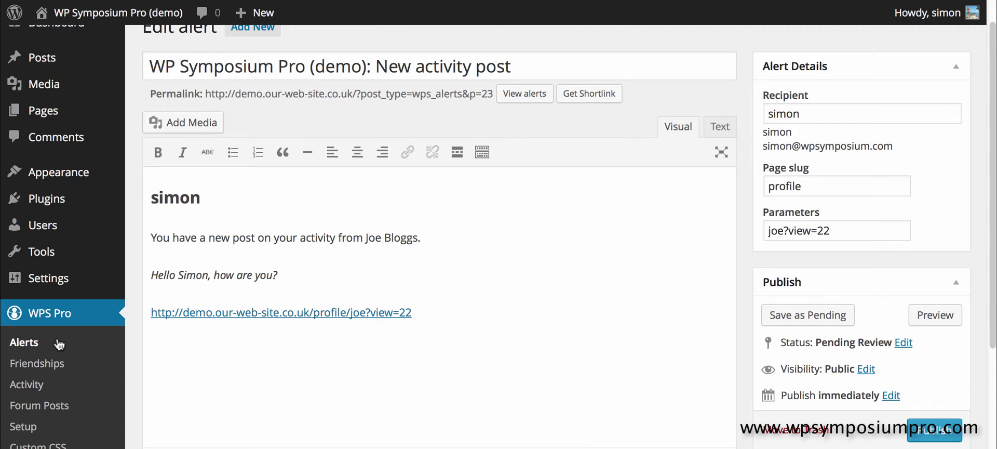
Step: Filter the Alerts list to Pending, where simon's new-activity alert still waits to be sent
{"action": "left_click", "coordinate": [24, 342]}
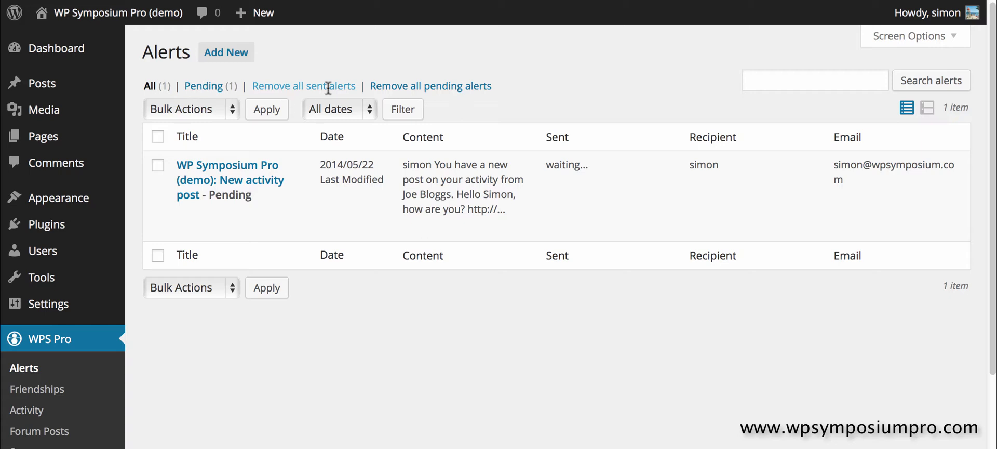
{"action": "mouse_move", "coordinate": [205, 86]}
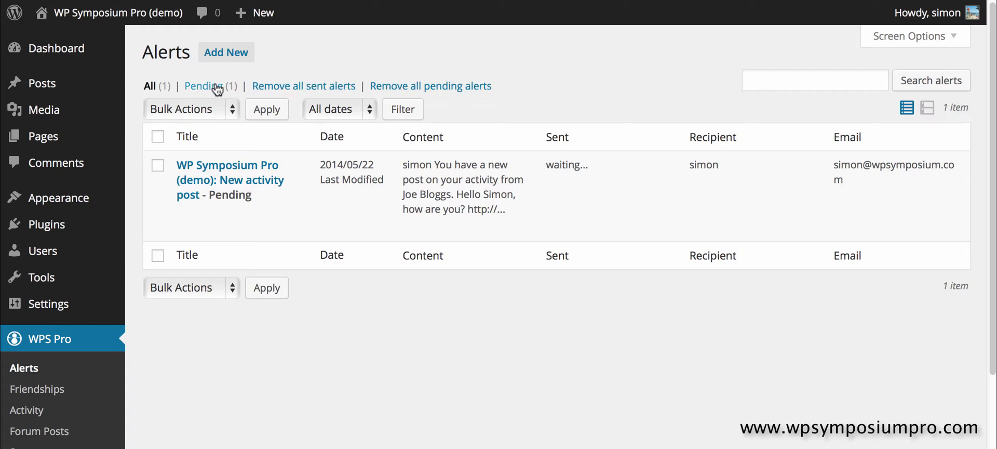
{"action": "left_click", "coordinate": [202, 86]}
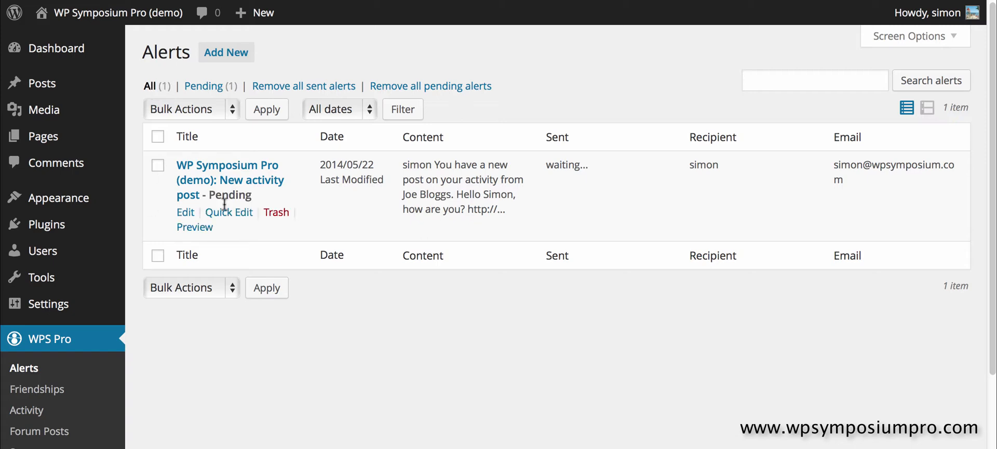
{"action": "scroll", "scroll_direction": "down", "scroll_amount": 3}
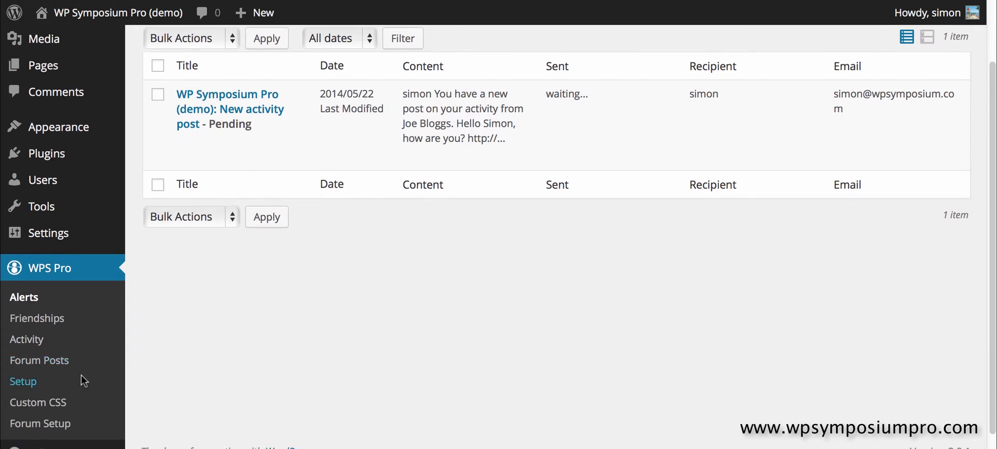
Step: Set the alert email frequency to 120 seconds and 25 emails per scheduled cycle
{"action": "left_click", "coordinate": [23, 381]}
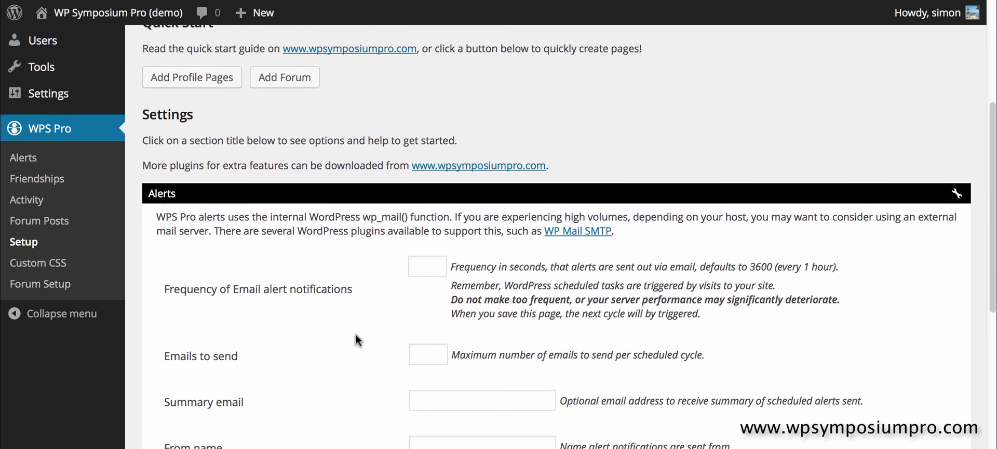
{"action": "scroll", "scroll_direction": "down", "scroll_amount": 3}
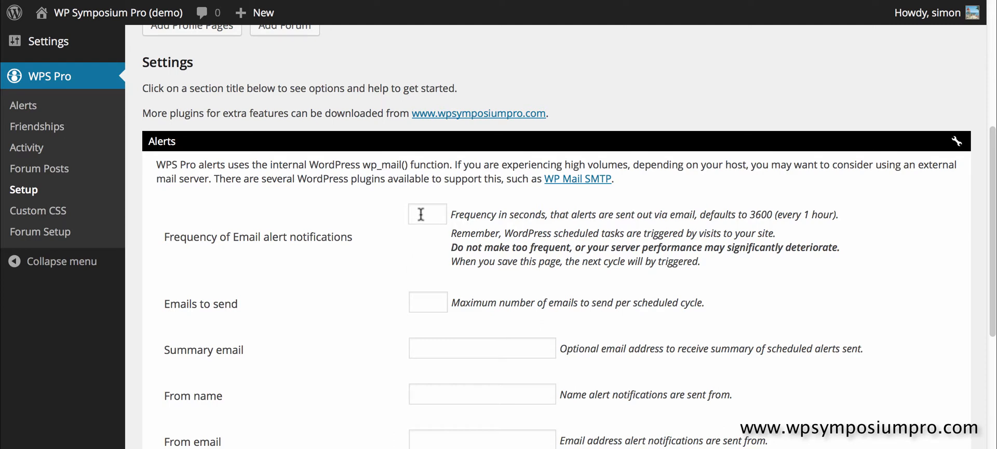
{"action": "left_click", "coordinate": [427, 214]}
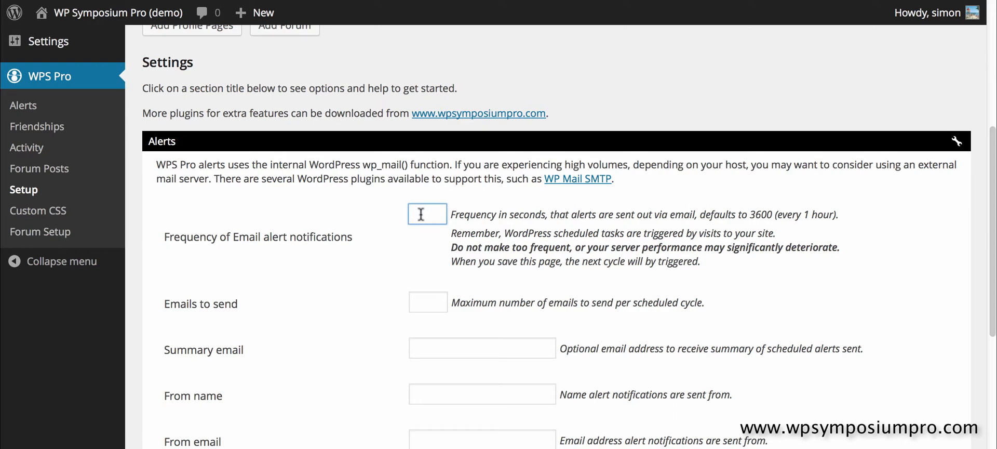
{"action": "type", "text": "120"}
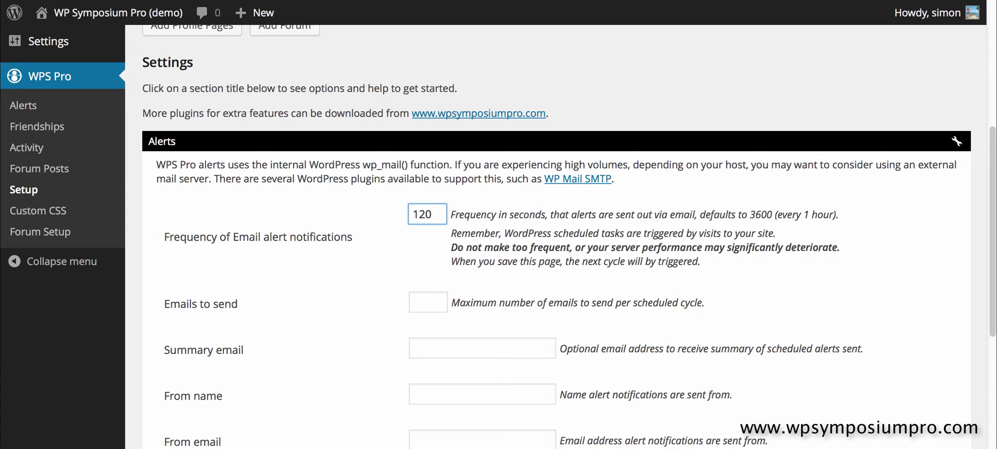
{"action": "left_click", "coordinate": [427, 302]}
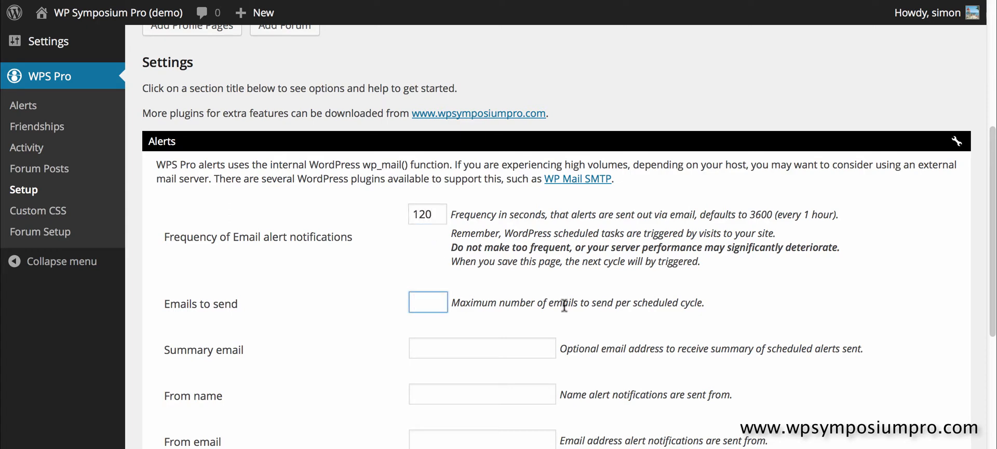
{"action": "type", "text": "25"}
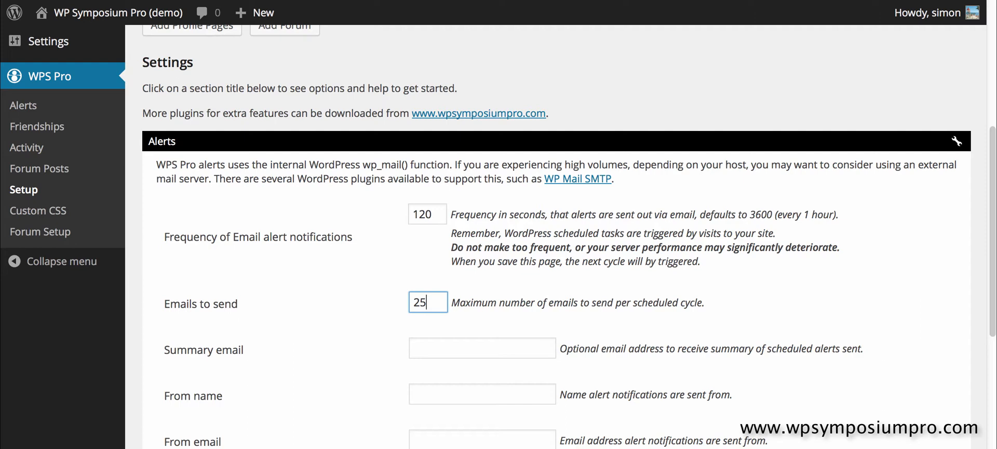
{"action": "scroll", "scroll_direction": "down", "scroll_amount": 3}
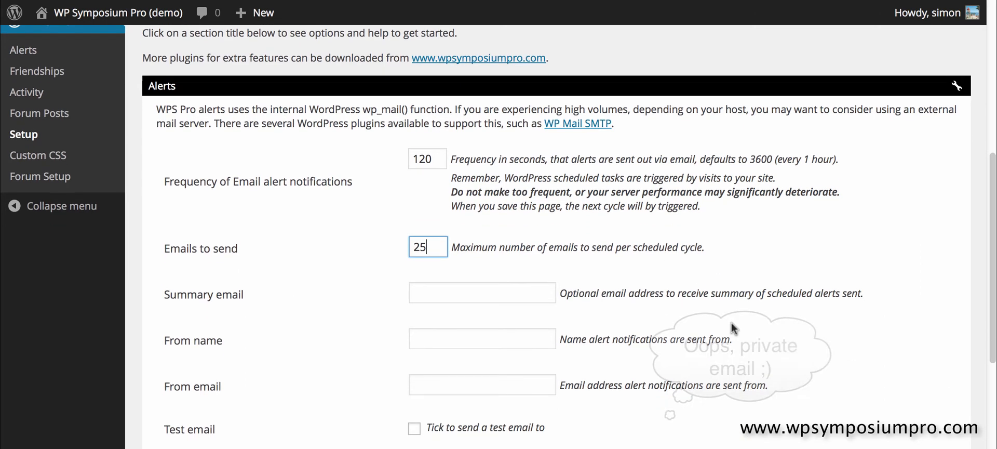
{"action": "left_click", "coordinate": [481, 292]}
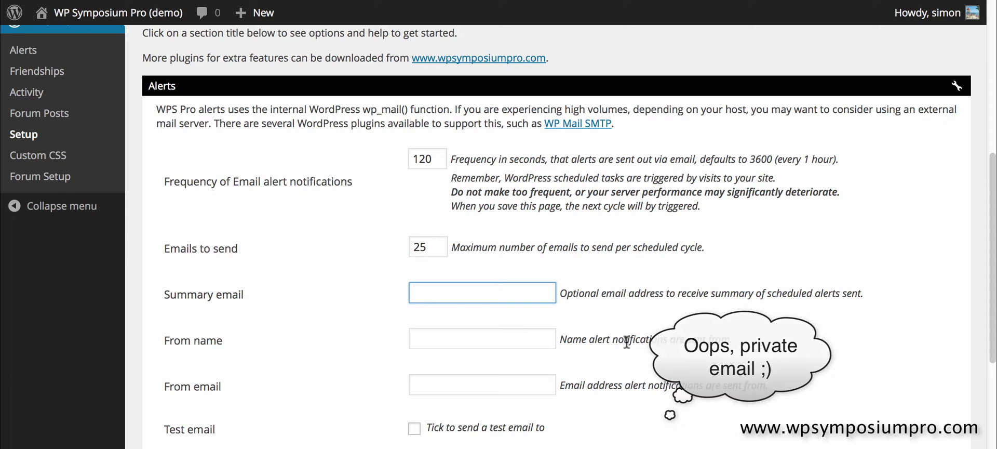
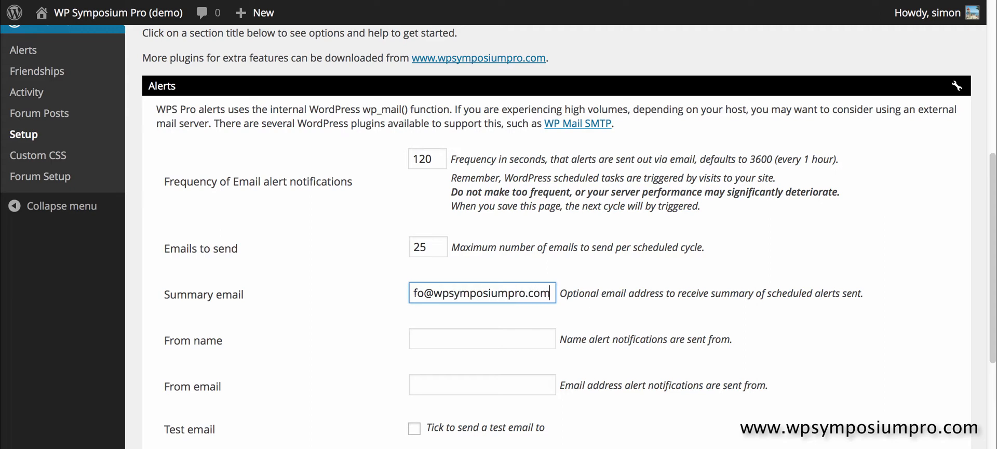
{"action": "mouse_move", "coordinate": [664, 353]}
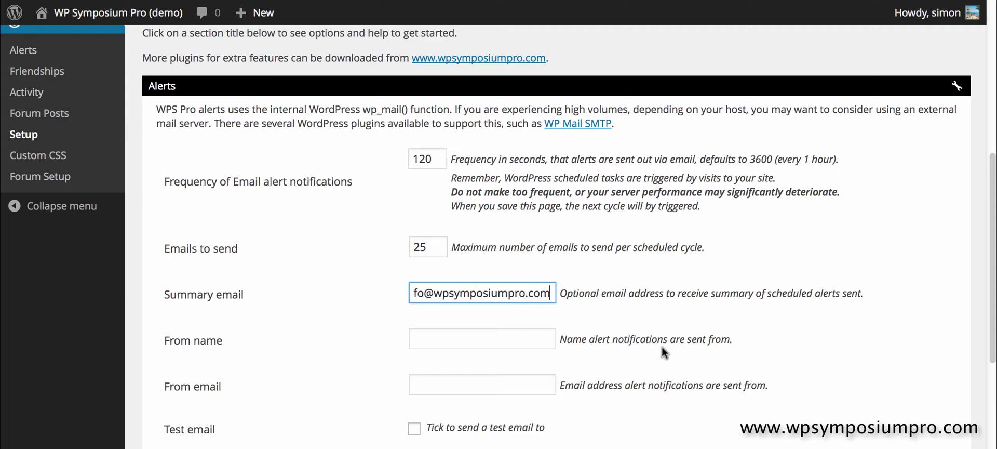
{"action": "mouse_move", "coordinate": [551, 293]}
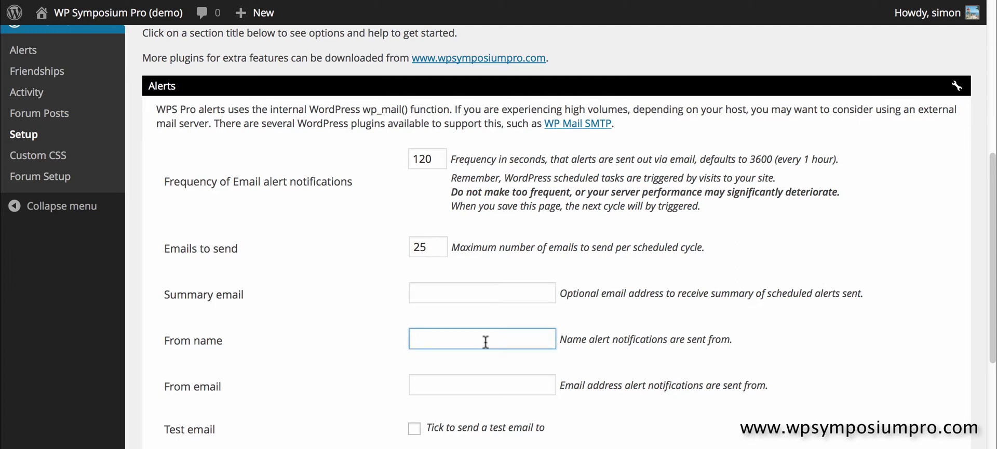
Step: Set From name to My Social Network and From email to a noreply@demo address
{"action": "type", "text": "My Socia"}
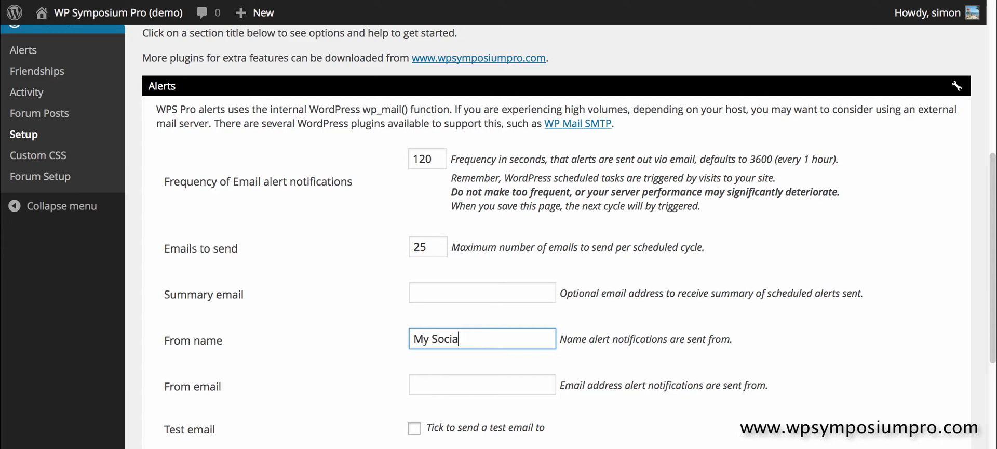
{"action": "type", "text": "Network"}
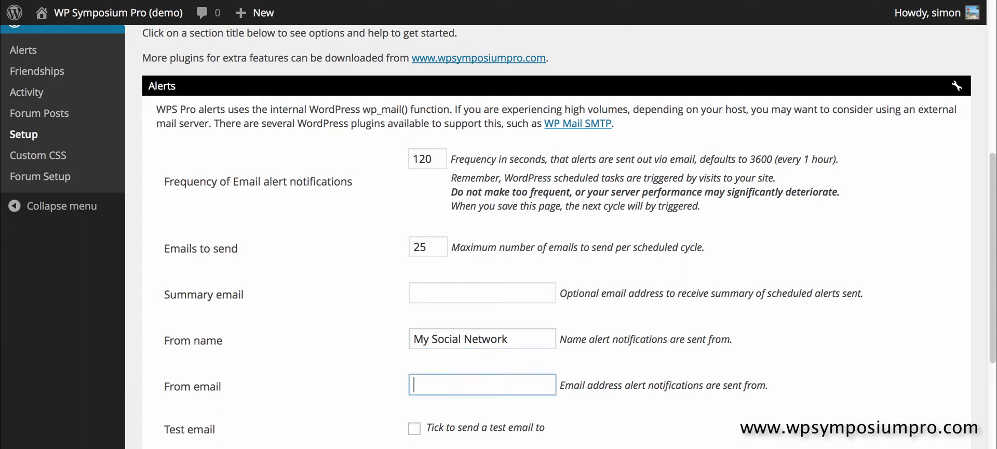
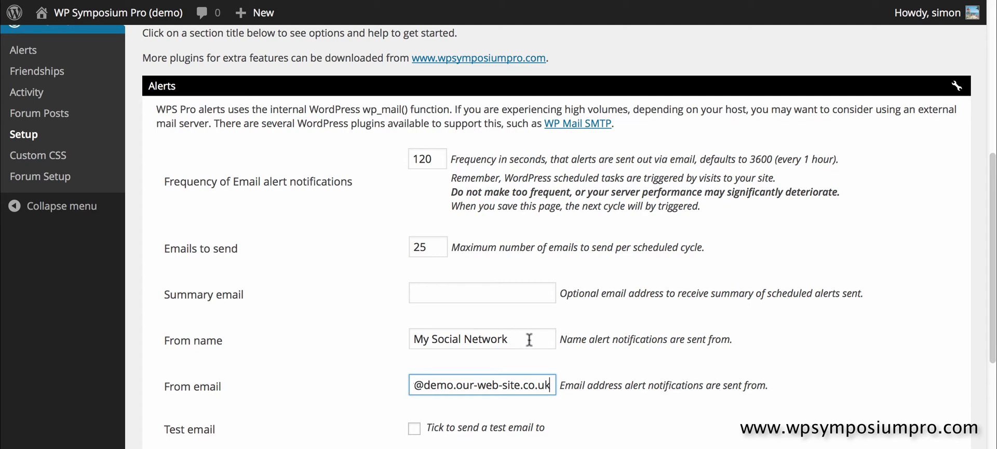
Step: Save the alert settings and confirm the Alerts section kept the new values
{"action": "scroll", "scroll_direction": "down", "scroll_amount": 3}
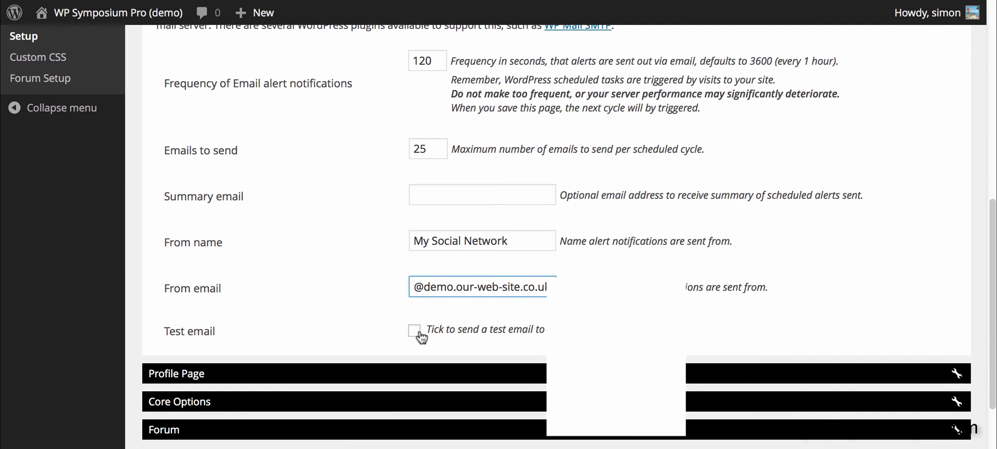
{"action": "scroll", "scroll_direction": "down", "scroll_amount": 3}
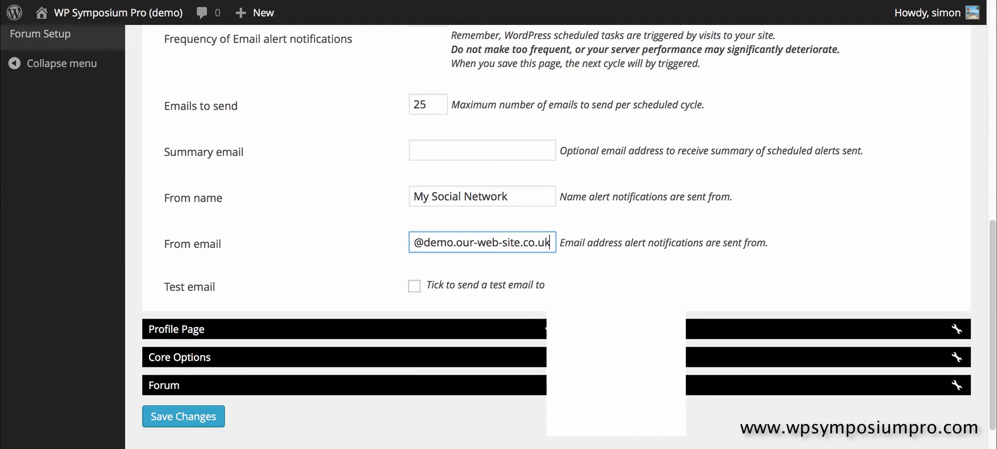
{"action": "left_click", "coordinate": [39, 338]}
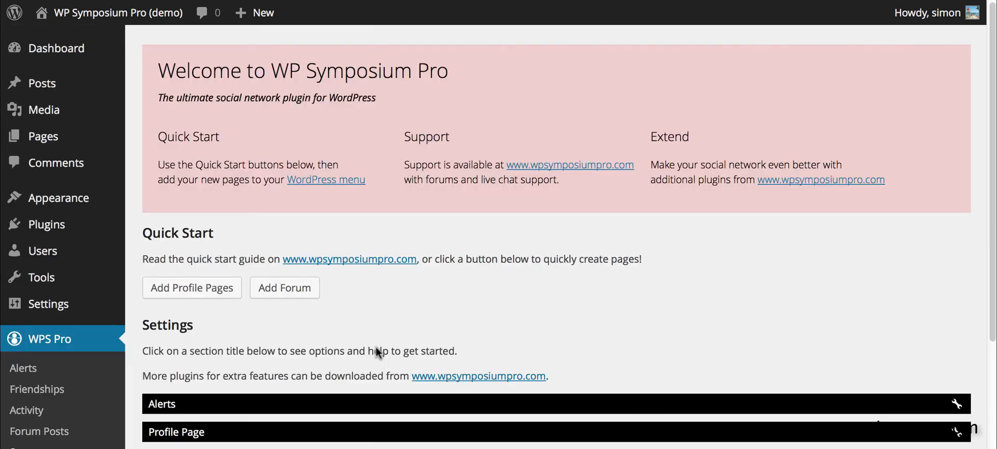
{"action": "scroll", "scroll_direction": "down", "scroll_amount": 3}
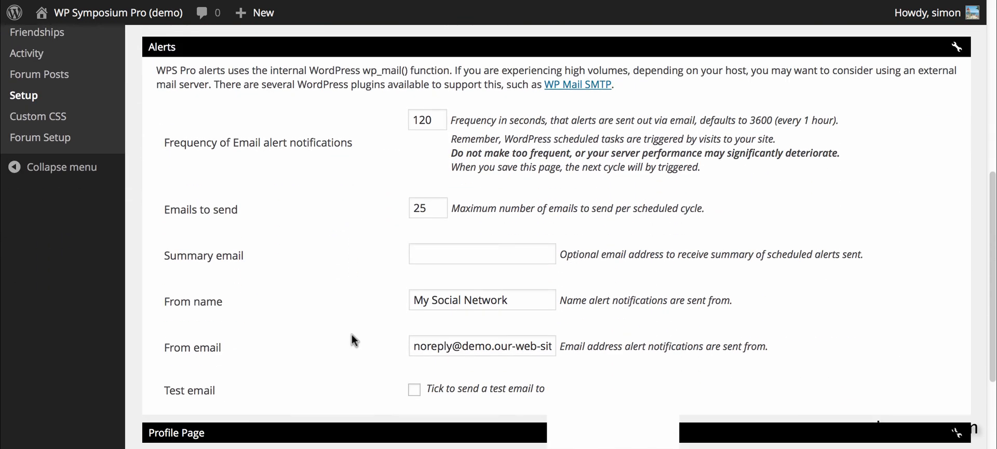
{"action": "scroll", "scroll_direction": "up", "scroll_amount": 3}
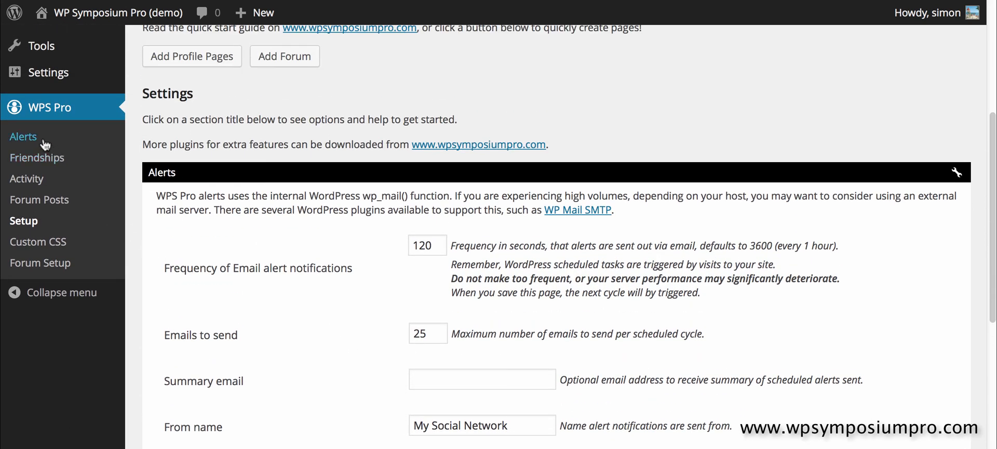
Step: Return to the Alerts list to check the Sent column of simon's new-activity alert
{"action": "left_click", "coordinate": [22, 136]}
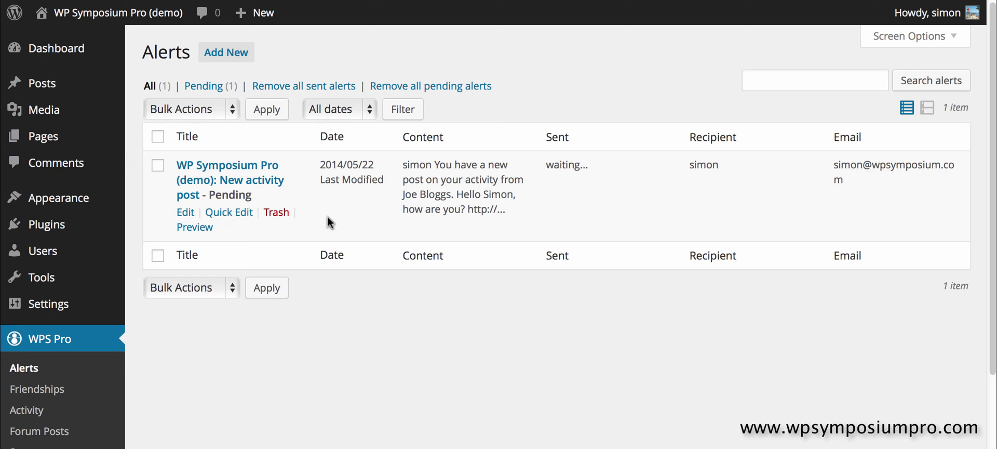
{"action": "mouse_move", "coordinate": [548, 164]}
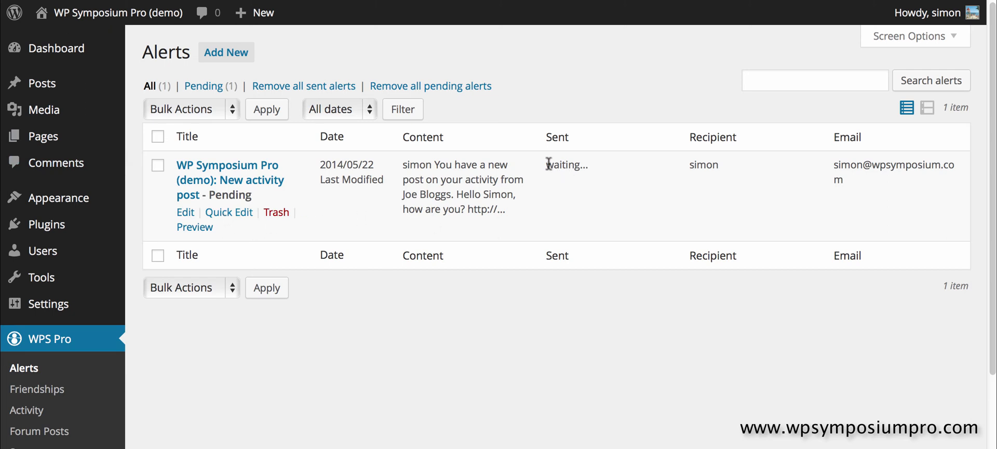
{"action": "mouse_move", "coordinate": [601, 190]}
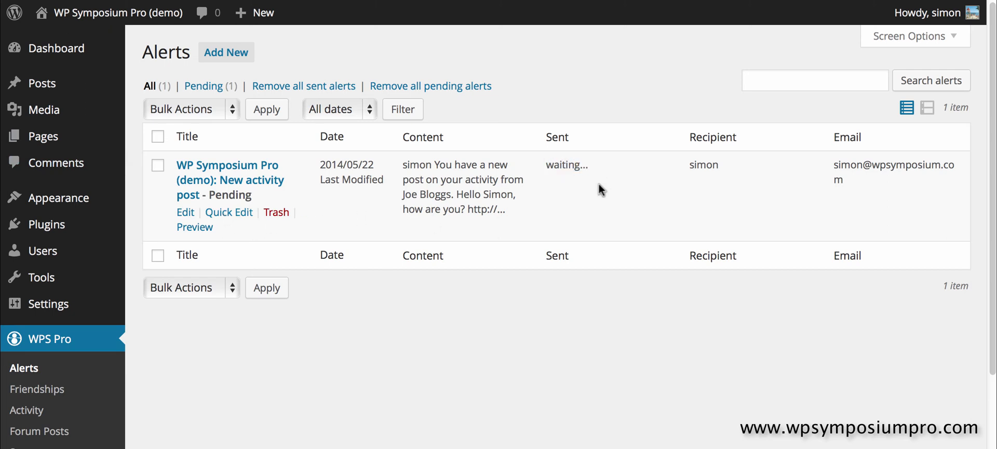
{"action": "mouse_move", "coordinate": [236, 188]}
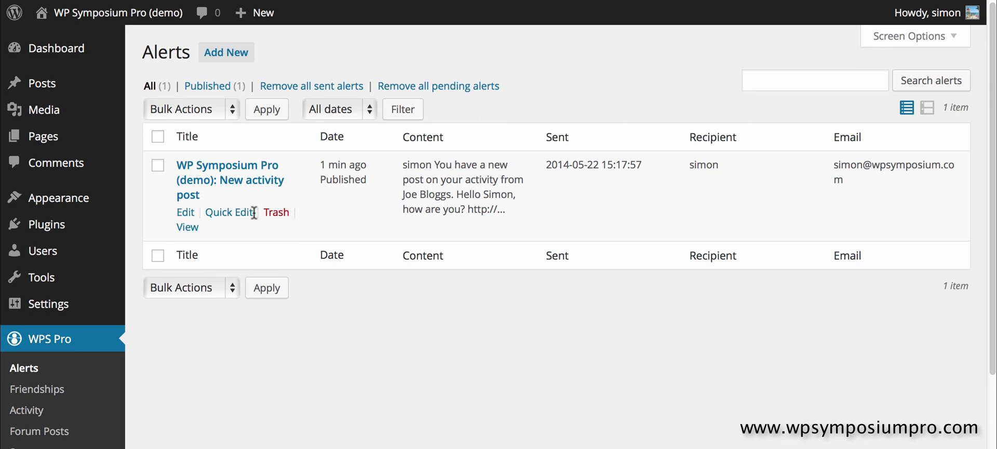
{"action": "mouse_move", "coordinate": [515, 181]}
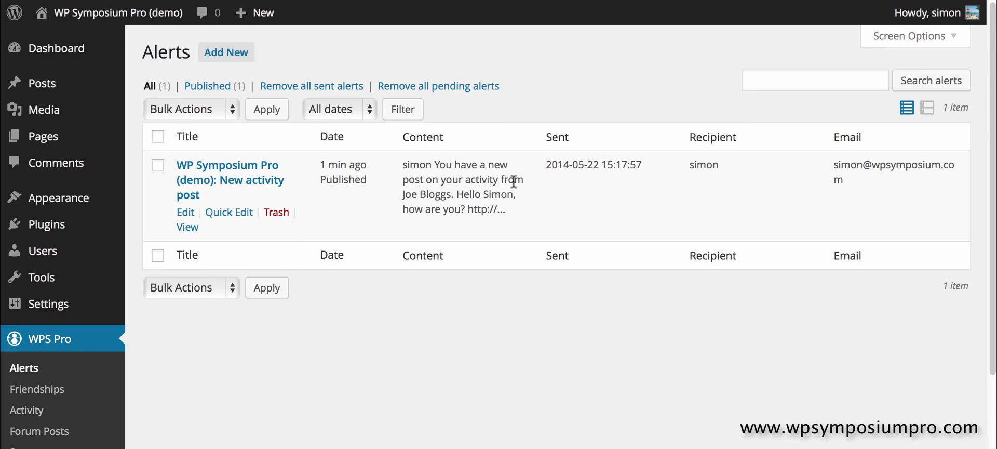
{"action": "mouse_move", "coordinate": [609, 170]}
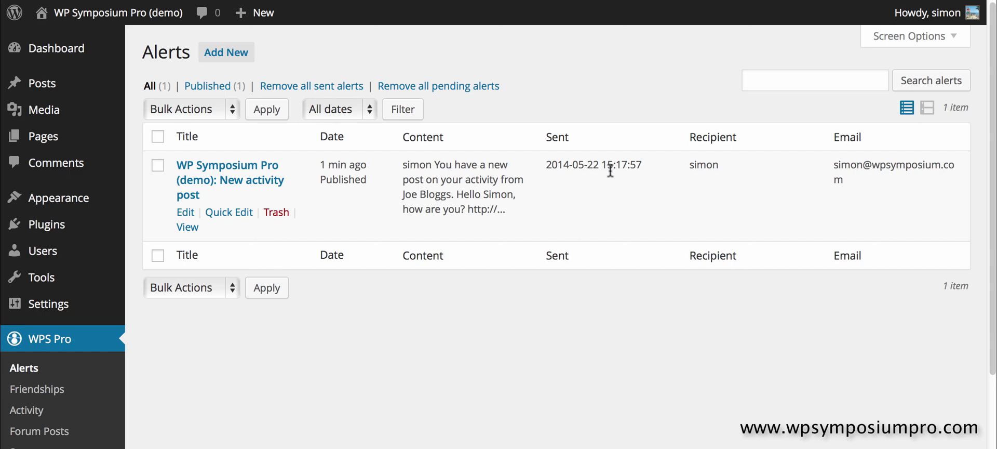
{"action": "scroll", "scroll_direction": "down", "scroll_amount": 3}
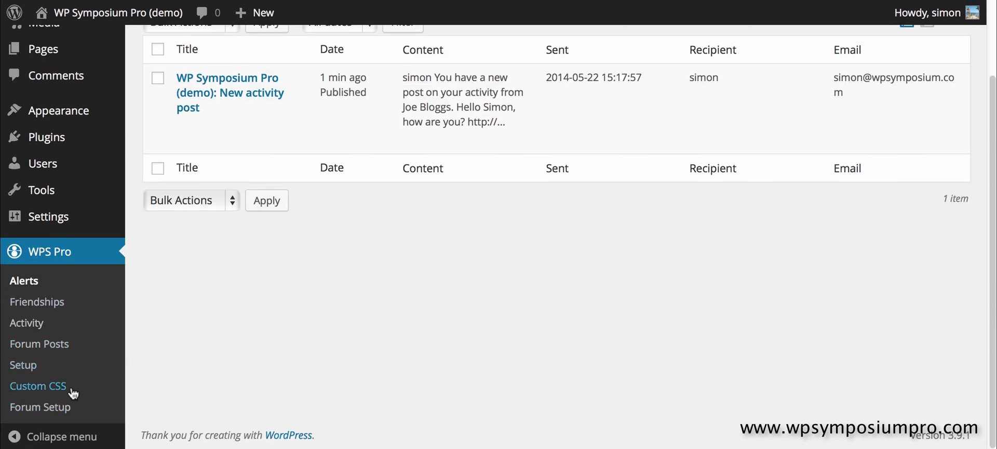
{"action": "mouse_move", "coordinate": [40, 408]}
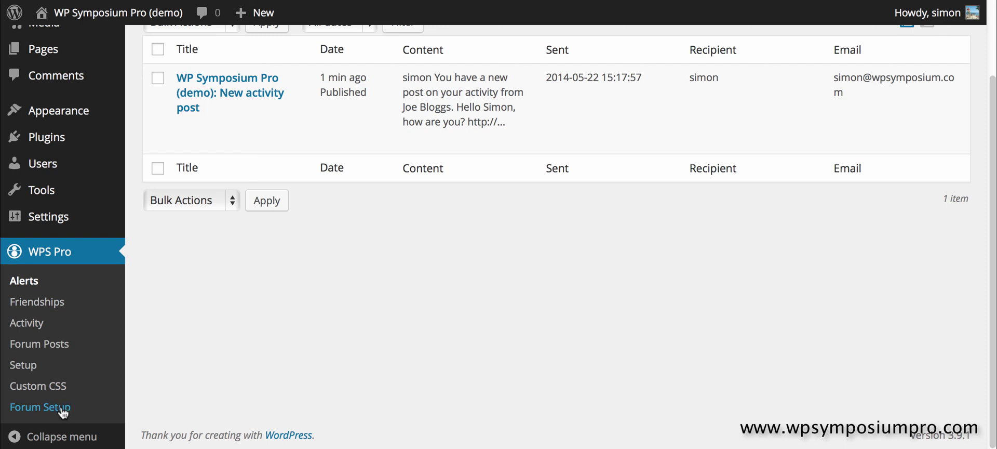